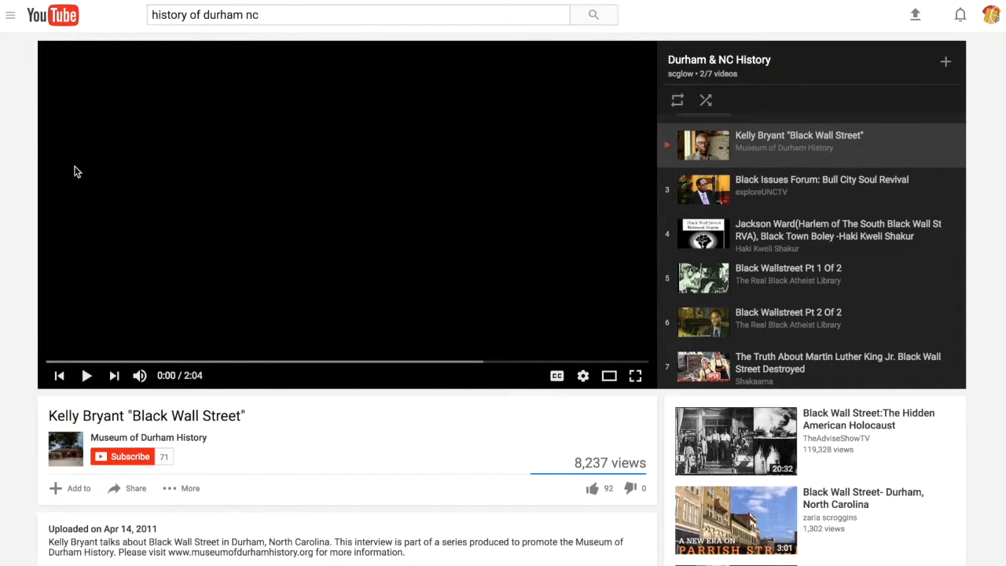
Step: Copy the iframe embed code from the Black Wall Street video's Share > Embed panel
{"action": "scroll", "scroll_direction": "down", "scroll_amount": 3}
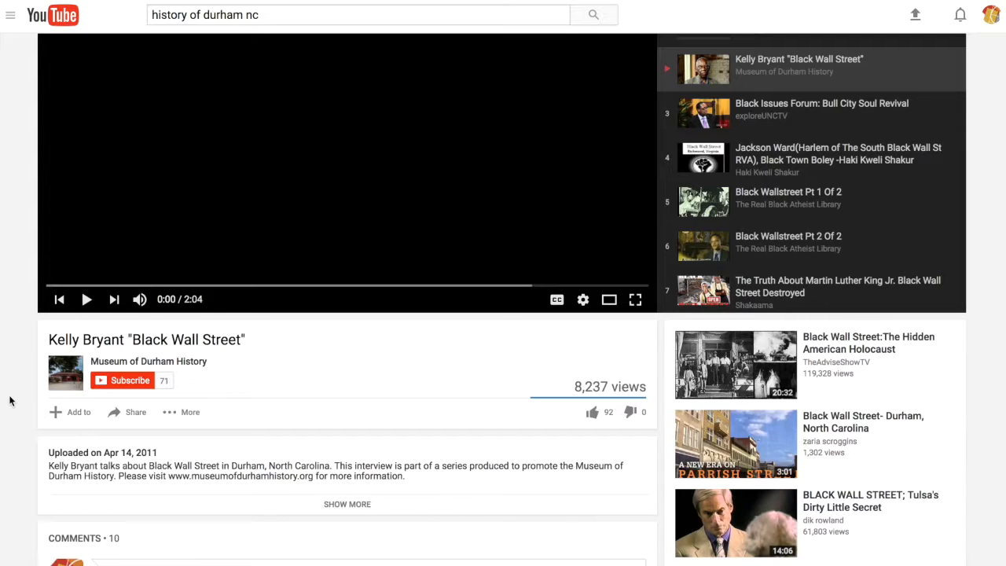
{"action": "scroll", "scroll_direction": "down", "scroll_amount": 3}
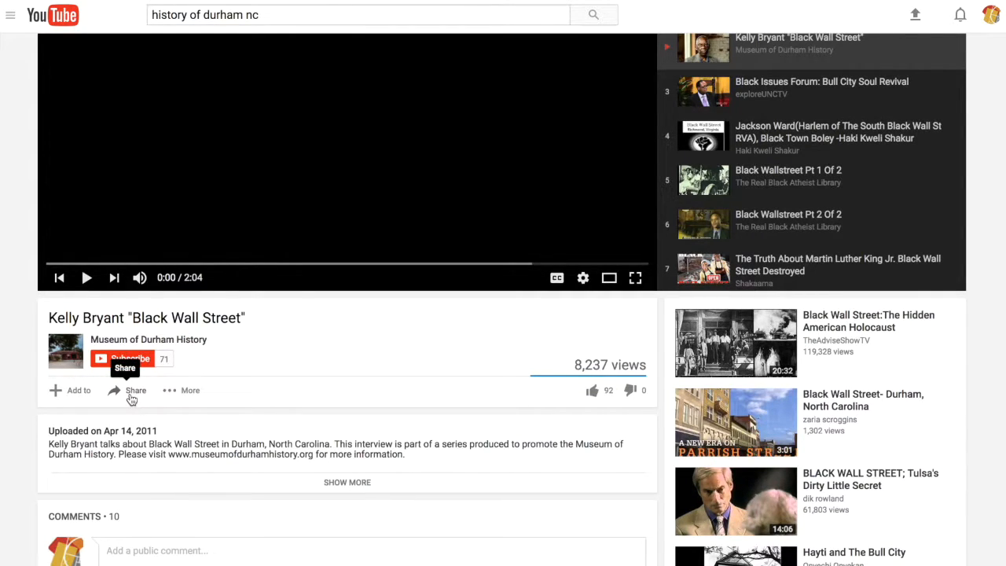
{"action": "left_click", "coordinate": [135, 390]}
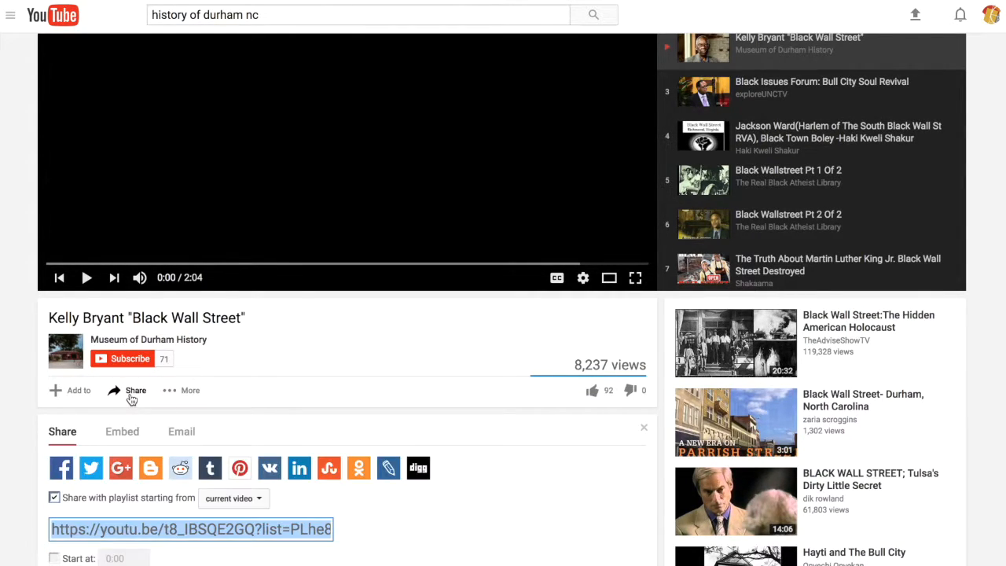
{"action": "scroll", "scroll_direction": "down", "scroll_amount": 3}
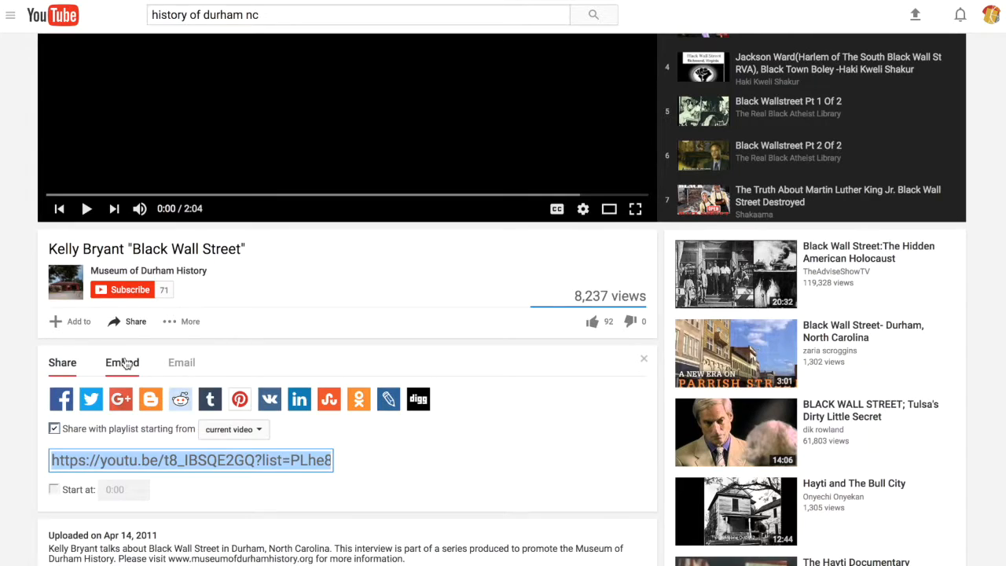
{"action": "left_click", "coordinate": [122, 363]}
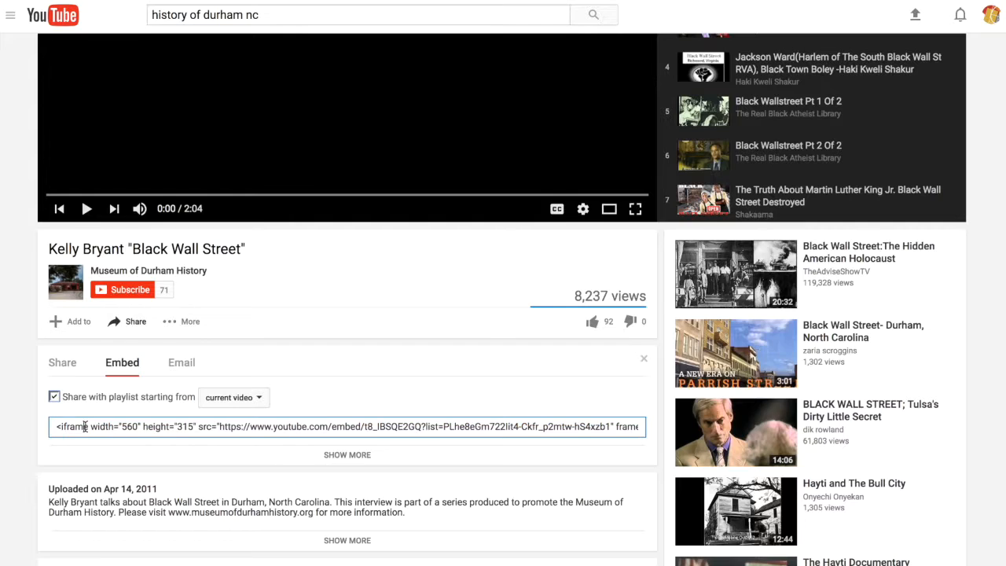
{"action": "double_click", "coordinate": [73, 426]}
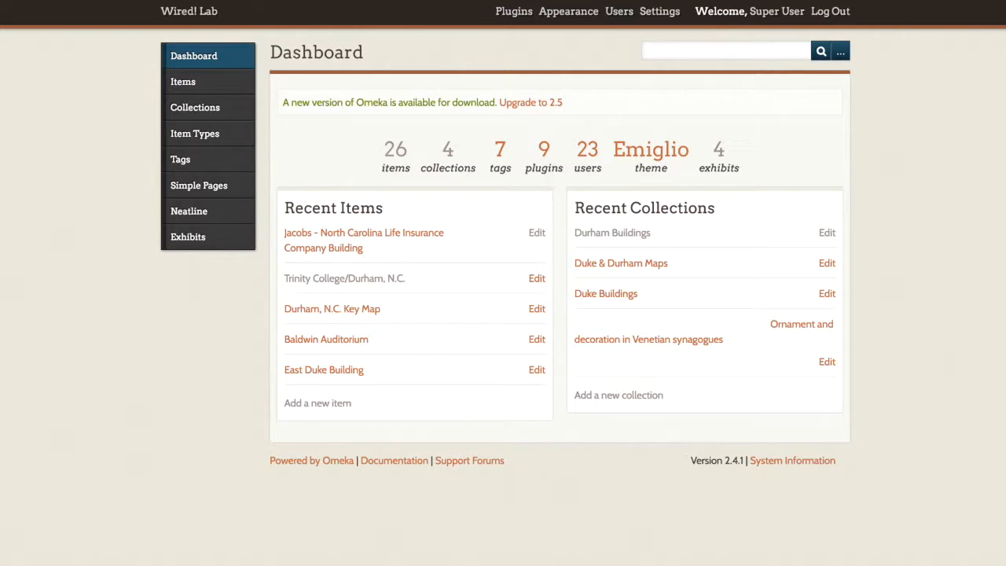
{"action": "mouse_move", "coordinate": [183, 82]}
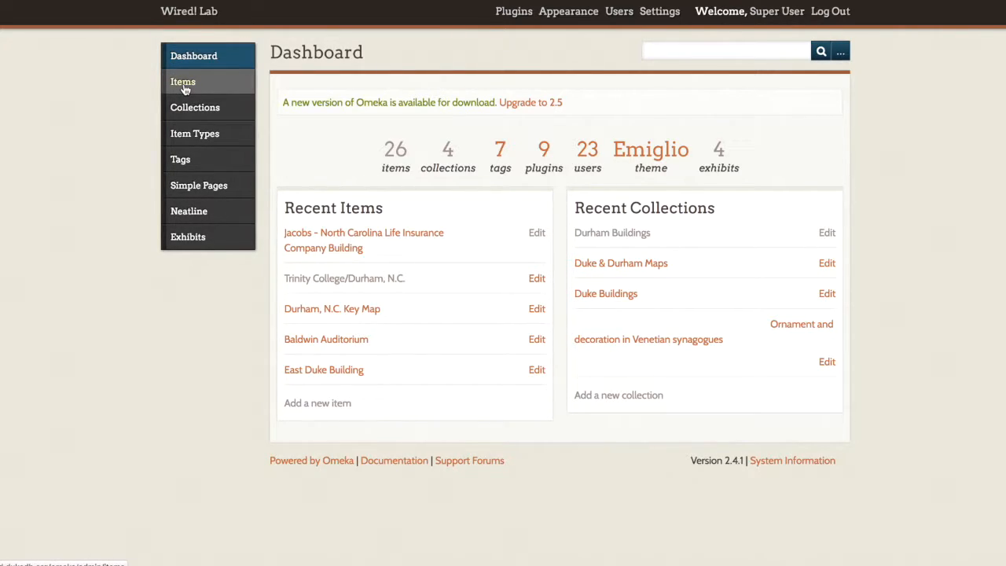
Step: Go to the Items list and start a new item with Add an Item
{"action": "left_click", "coordinate": [182, 81]}
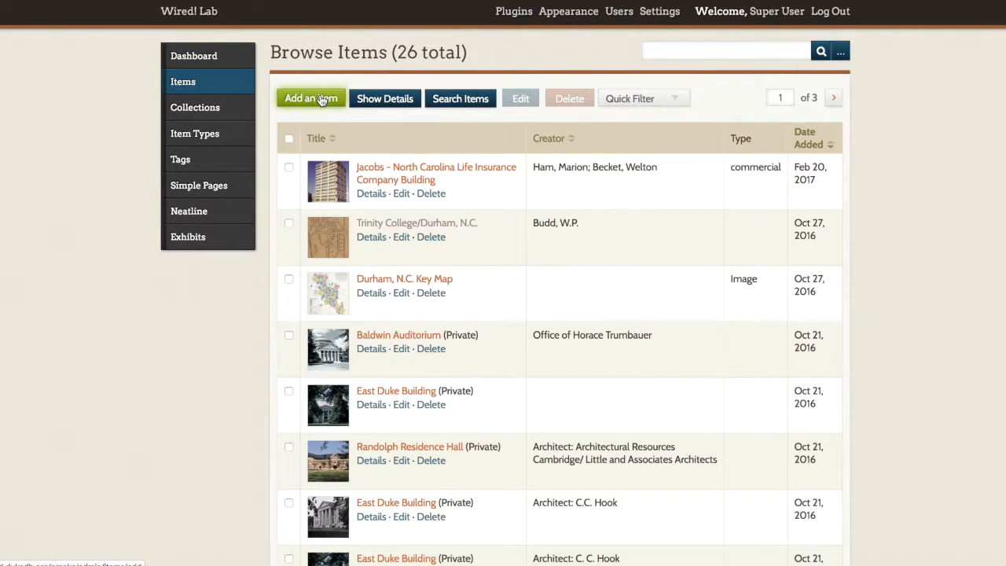
{"action": "left_click", "coordinate": [311, 98]}
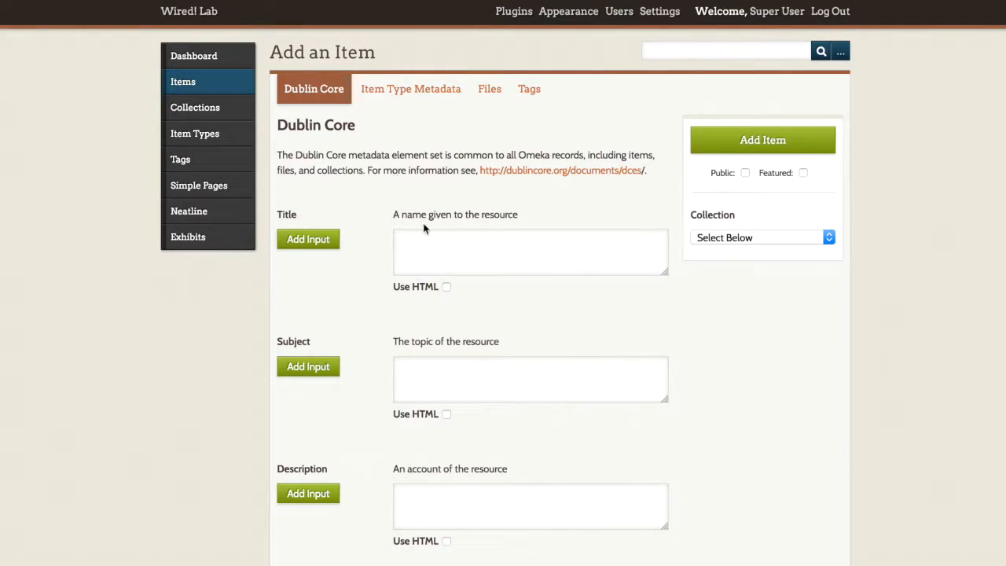
{"action": "left_click", "coordinate": [531, 251]}
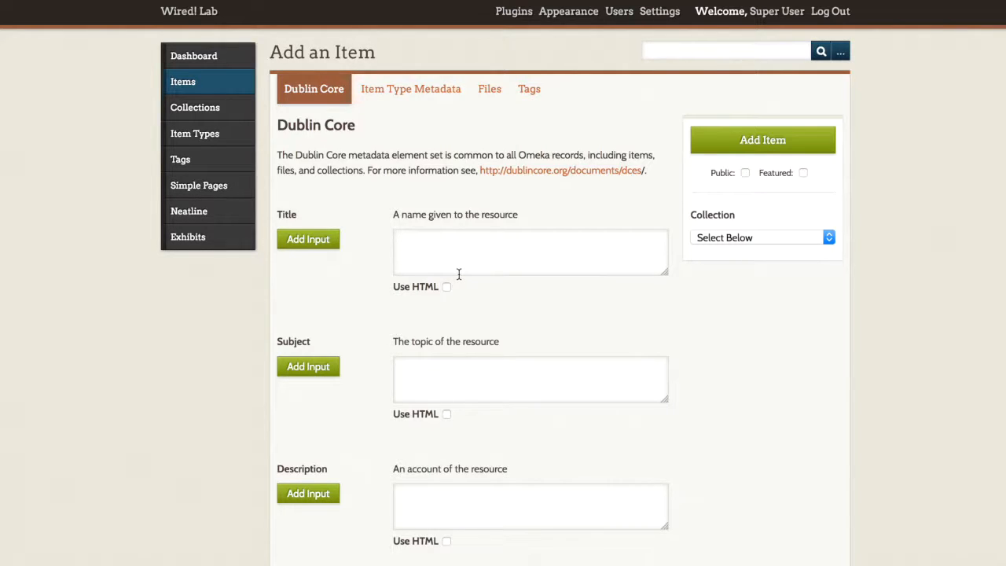
{"action": "type", "text": "Kelly"}
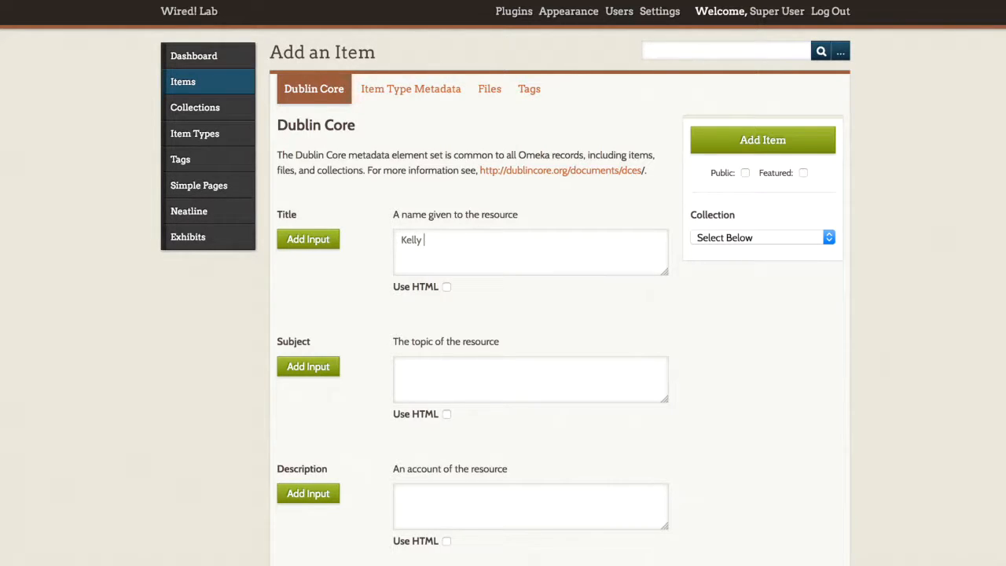
{"action": "type", "text": "Bryant"}
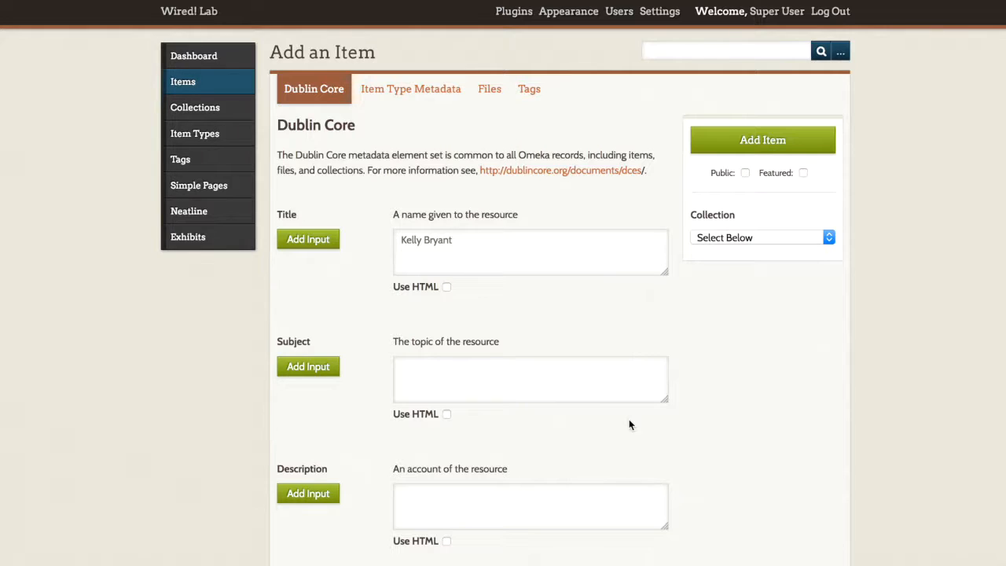
{"action": "scroll", "scroll_direction": "down", "scroll_amount": 3}
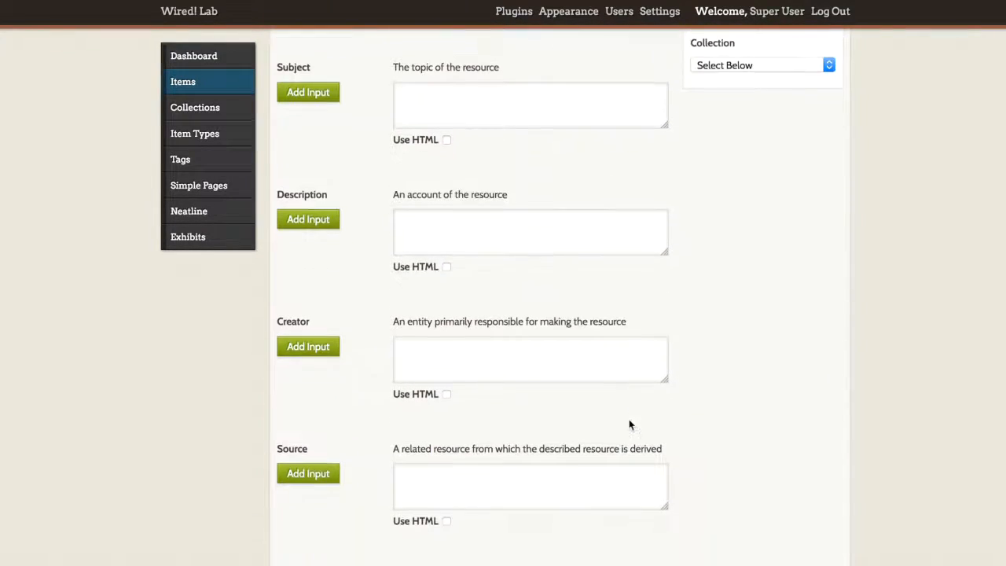
{"action": "scroll", "scroll_direction": "down", "scroll_amount": 3}
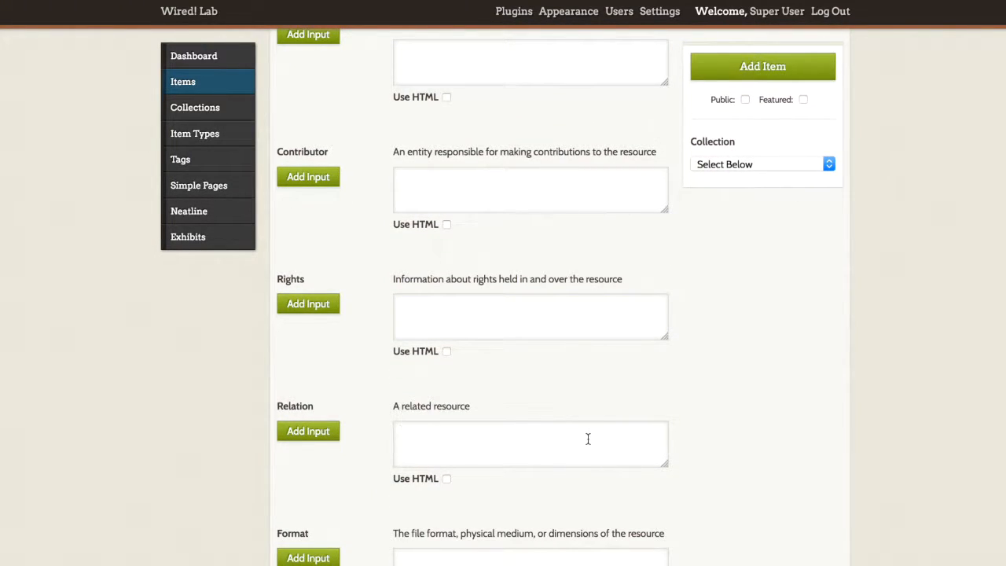
{"action": "left_click", "coordinate": [531, 443]}
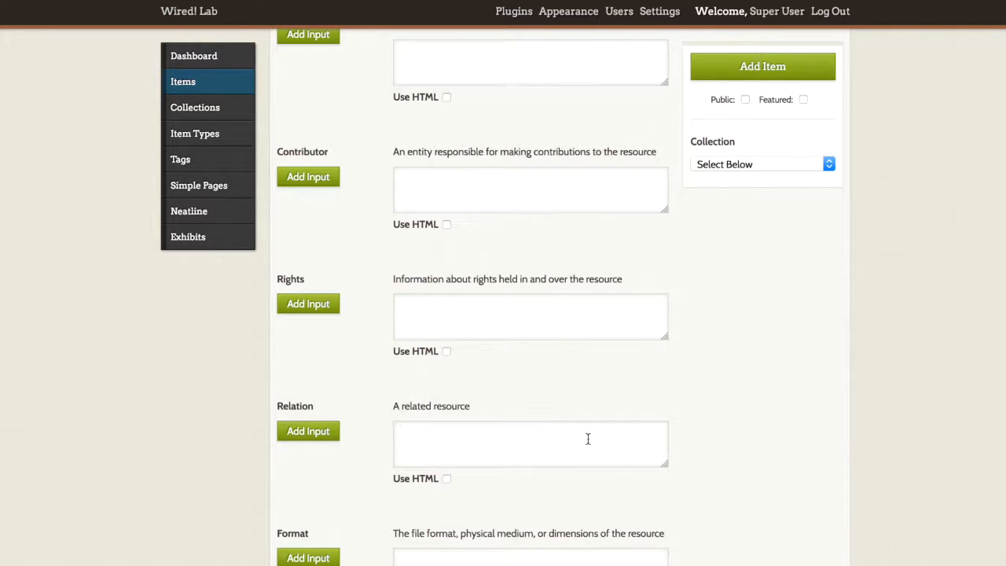
{"action": "left_click", "coordinate": [530, 433]}
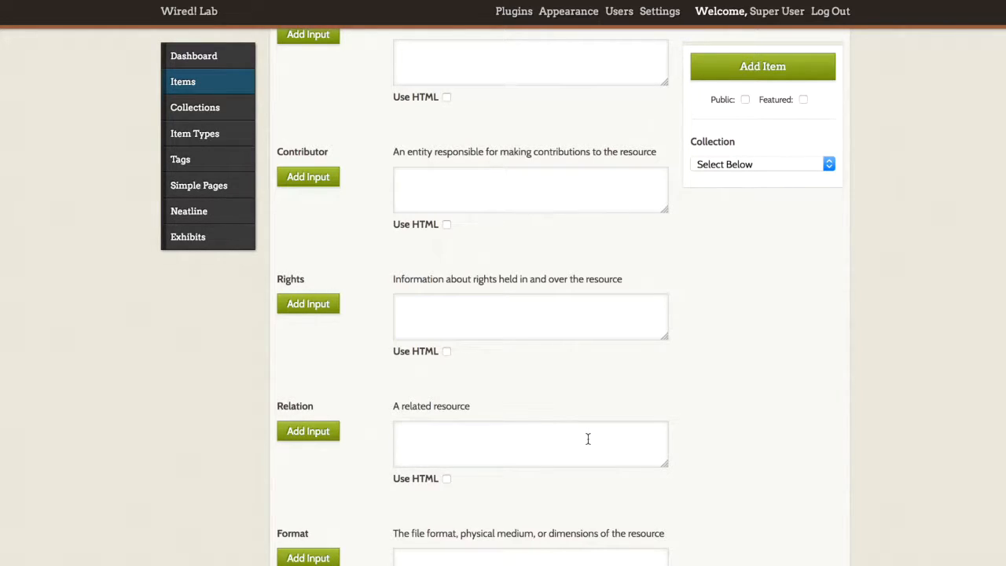
{"action": "left_click", "coordinate": [530, 443]}
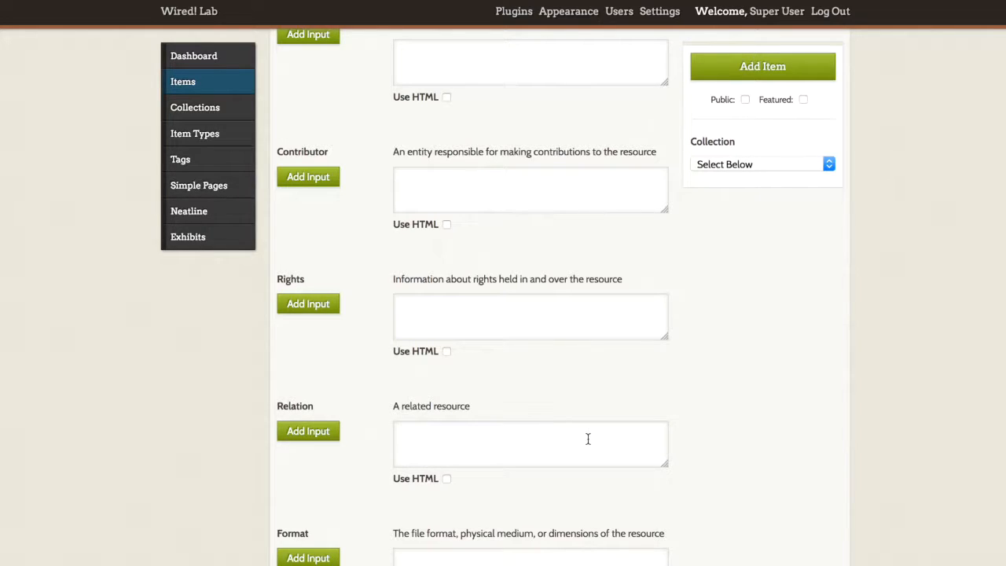
{"action": "left_click", "coordinate": [531, 443]}
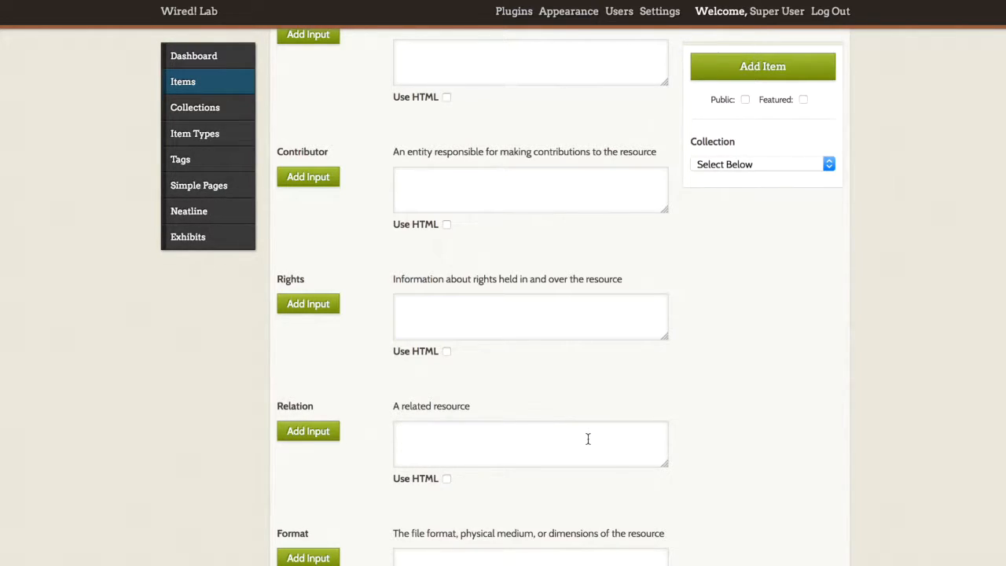
Step: Tick Use HTML on the Relation field and bring up its HTML source editor
{"action": "left_click", "coordinate": [530, 444]}
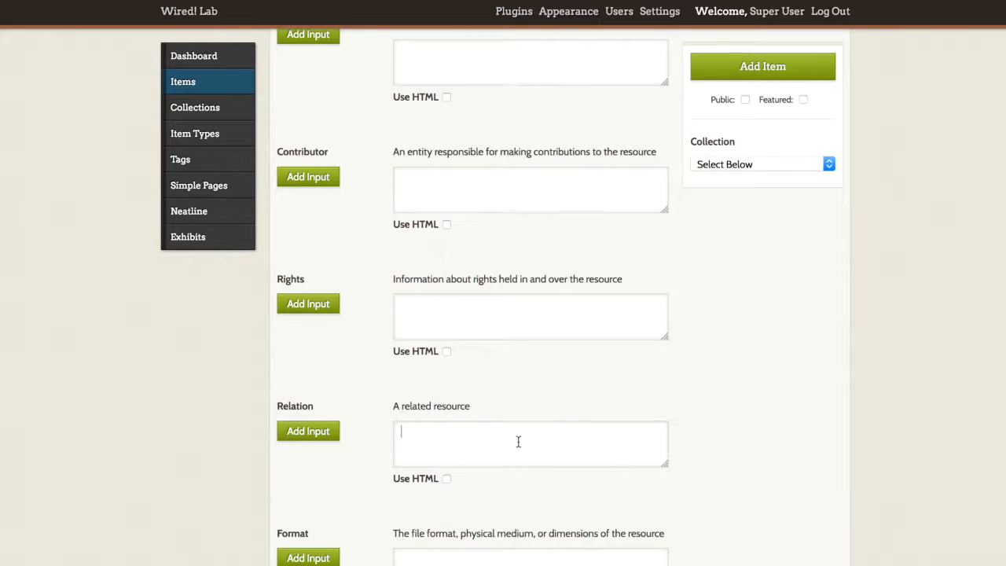
{"action": "mouse_move", "coordinate": [447, 478]}
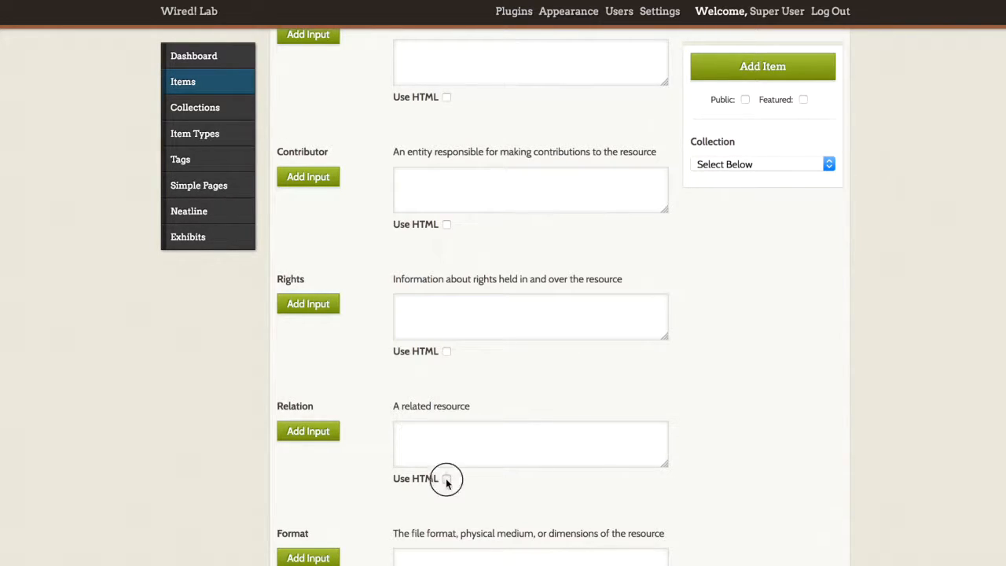
{"action": "left_click", "coordinate": [447, 478]}
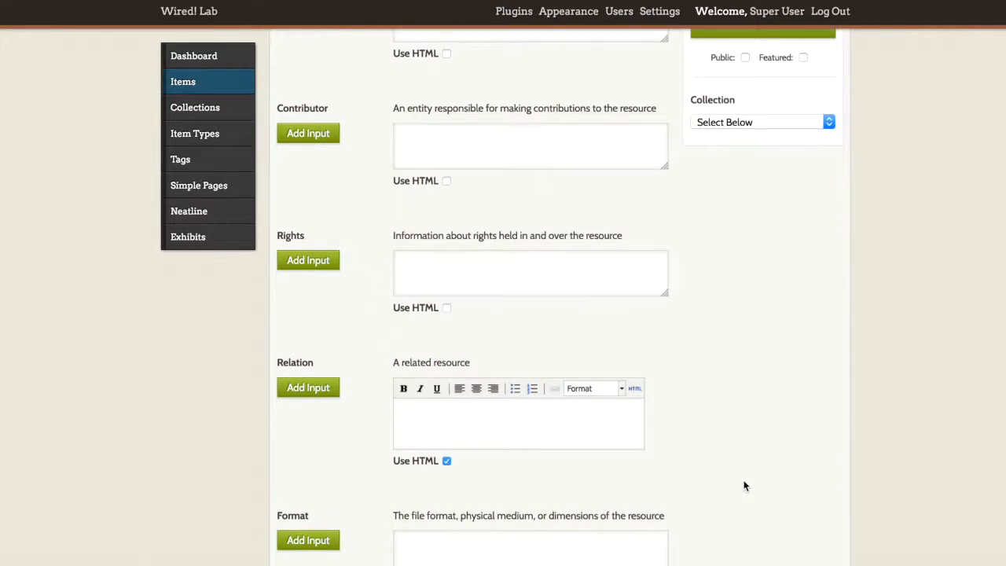
{"action": "scroll", "scroll_direction": "down", "scroll_amount": 3}
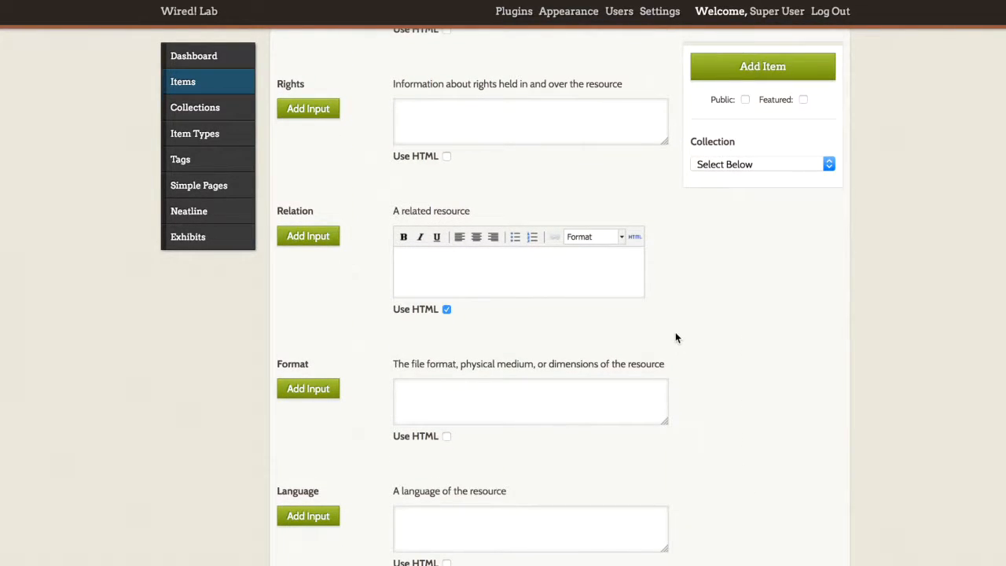
{"action": "mouse_move", "coordinate": [634, 236]}
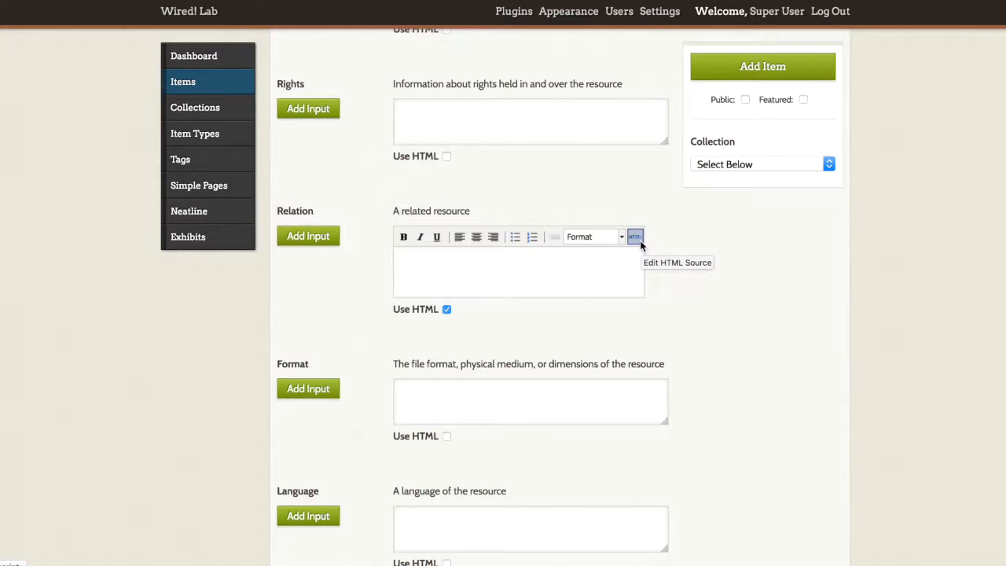
{"action": "left_click", "coordinate": [635, 237]}
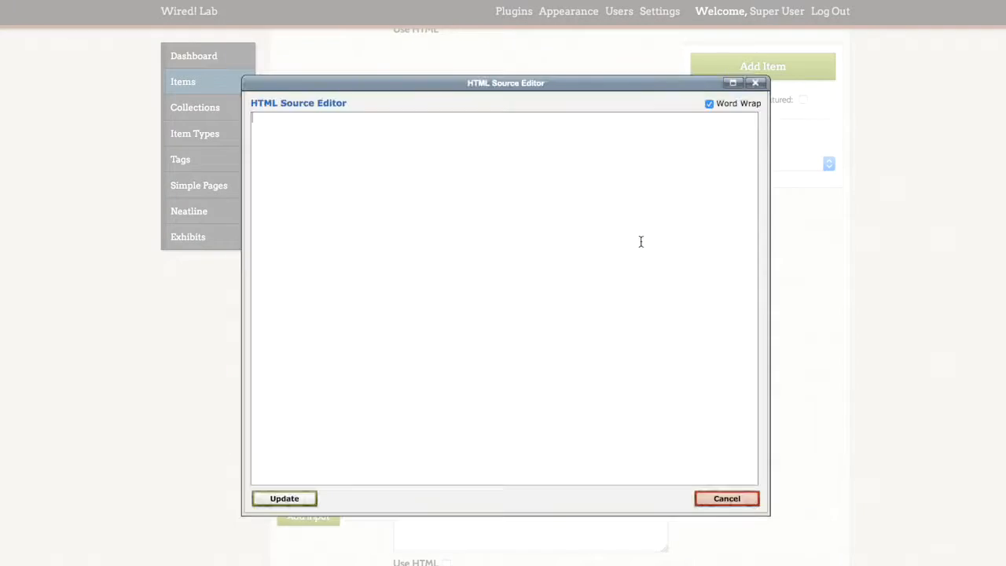
Step: Paste the YouTube iframe code, highlighting its iframe tag, src address and width 560
{"action": "type", "text": "<iframe width=\"560\" height=\"315\" src=\"https://www.youtube.com/embed/t8_IBSQE2GQ?list=PLhe8eGm722Iit4-Ckfr_p2mtw-hS4xzb1\" frameborder=\"0\" allowfullscreen></iframe>"}
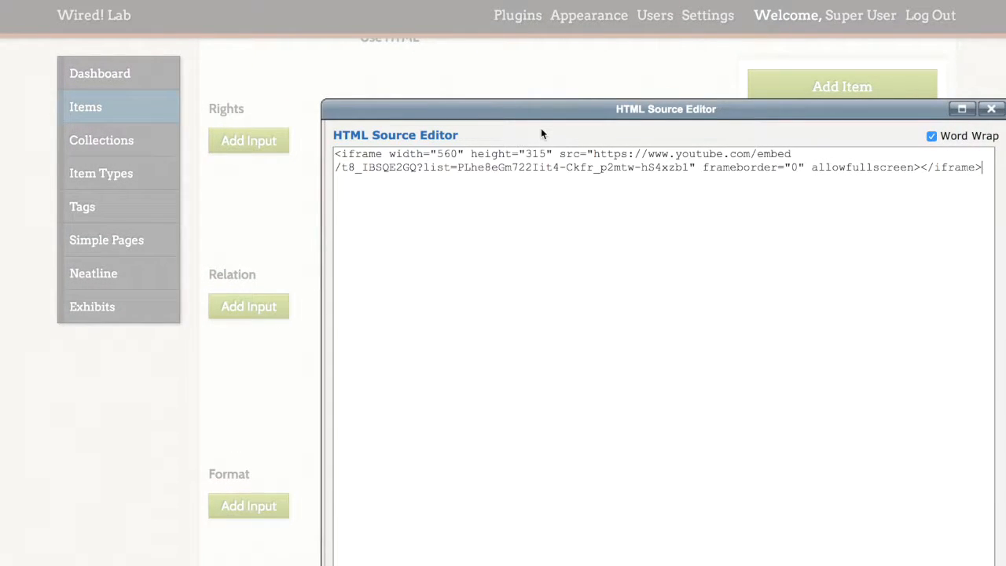
{"action": "double_click", "coordinate": [357, 153]}
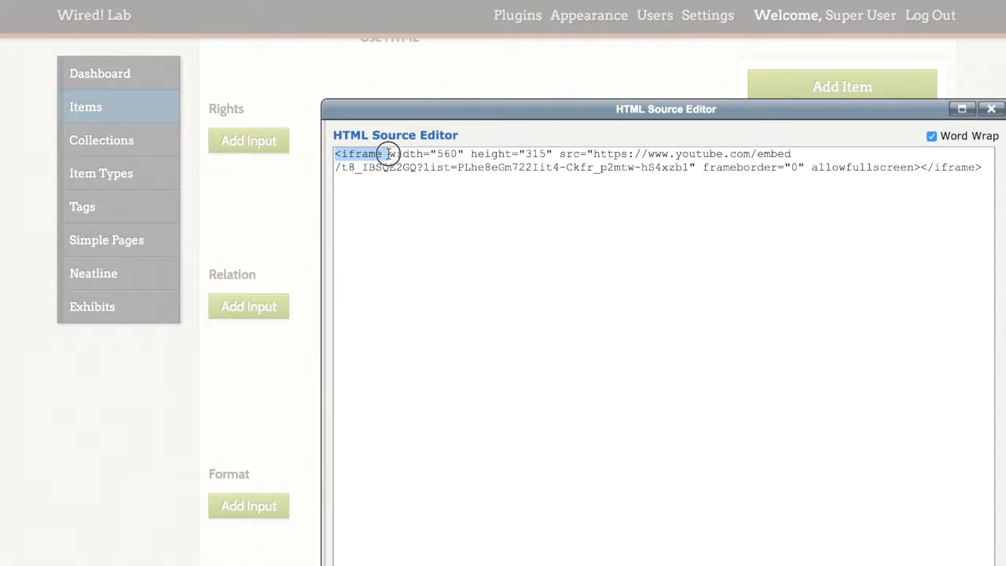
{"action": "left_click_drag", "start_coordinate": [385, 153], "coordinate": [554, 153]}
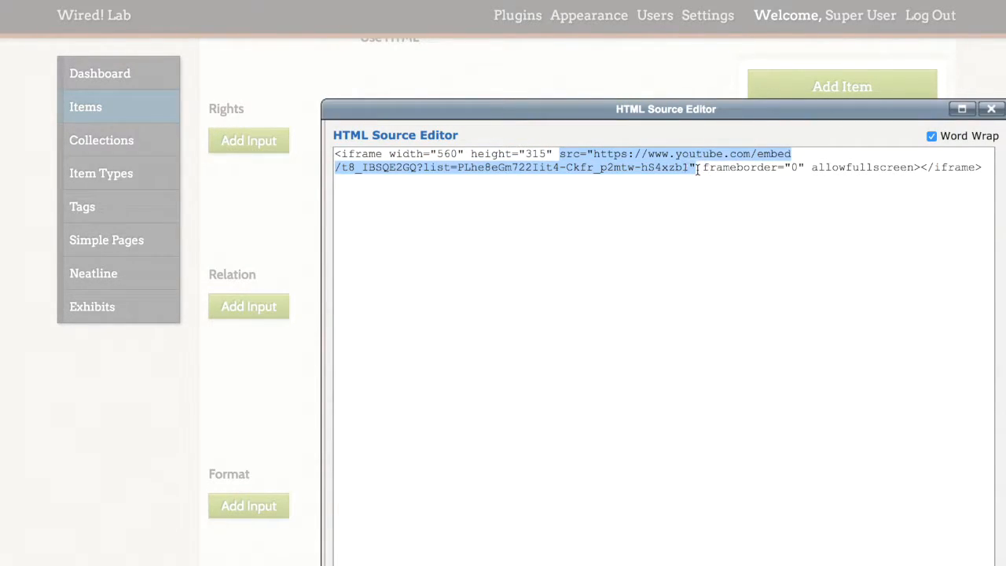
{"action": "left_click", "coordinate": [700, 167]}
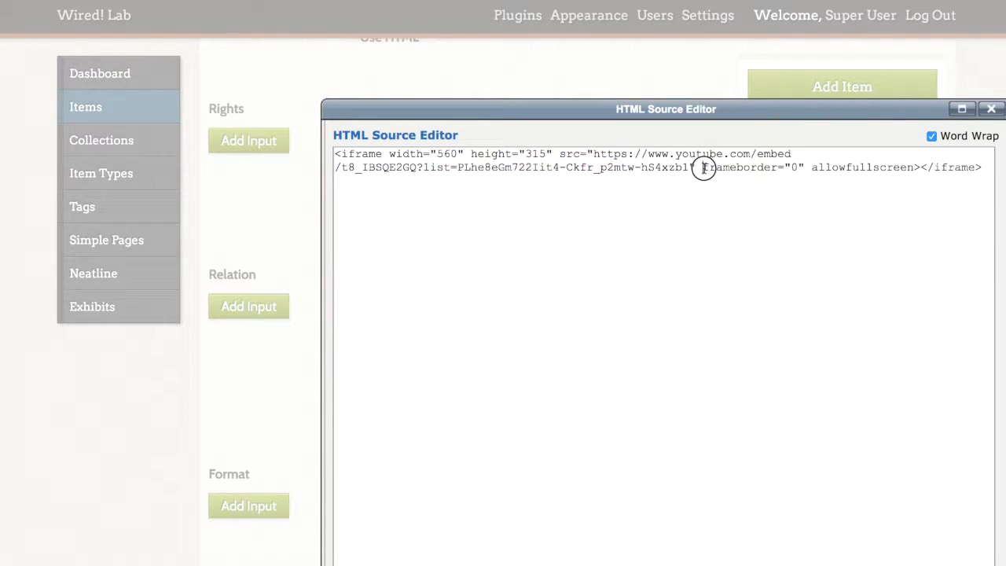
{"action": "left_click_drag", "start_coordinate": [703, 167], "coordinate": [916, 167]}
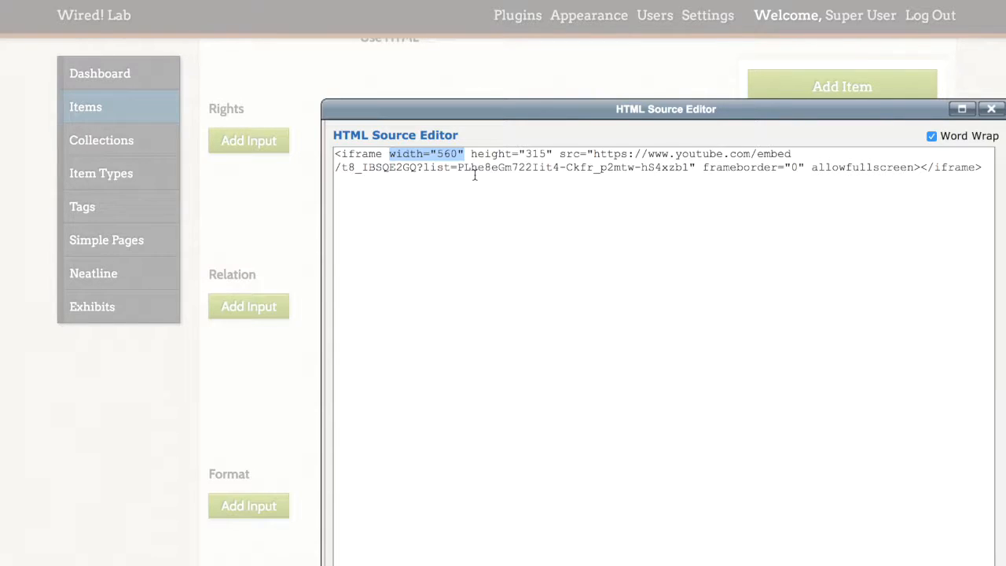
Step: Replace the iframe's width value 560 with 100%
{"action": "key", "text": "Delete"}
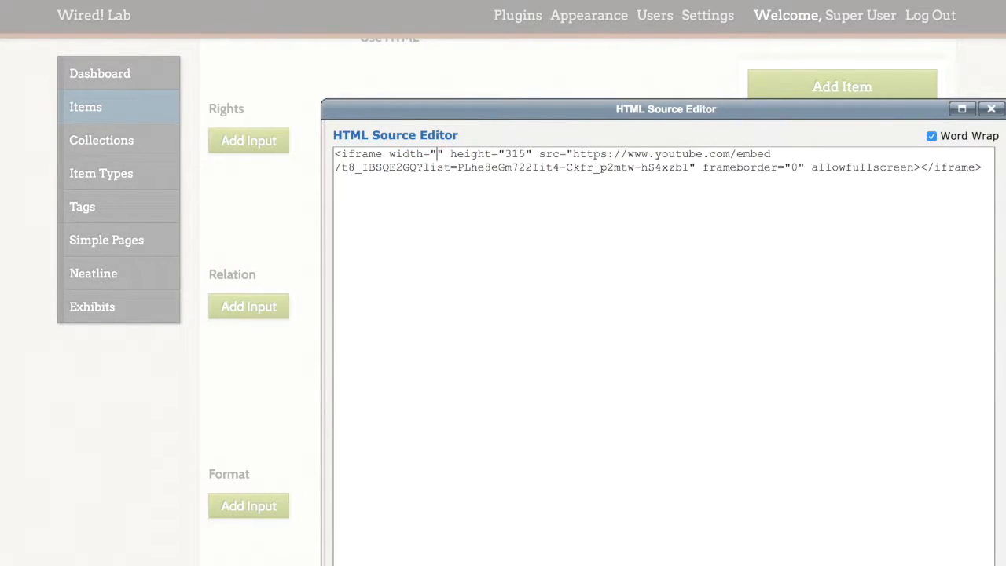
{"action": "type", "text": "100%"}
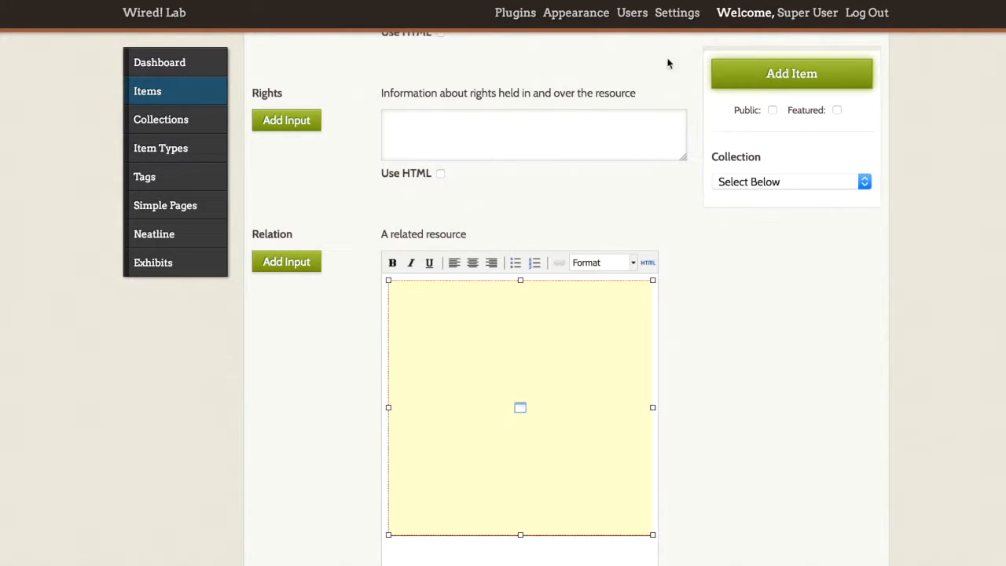
{"action": "mouse_move", "coordinate": [329, 291]}
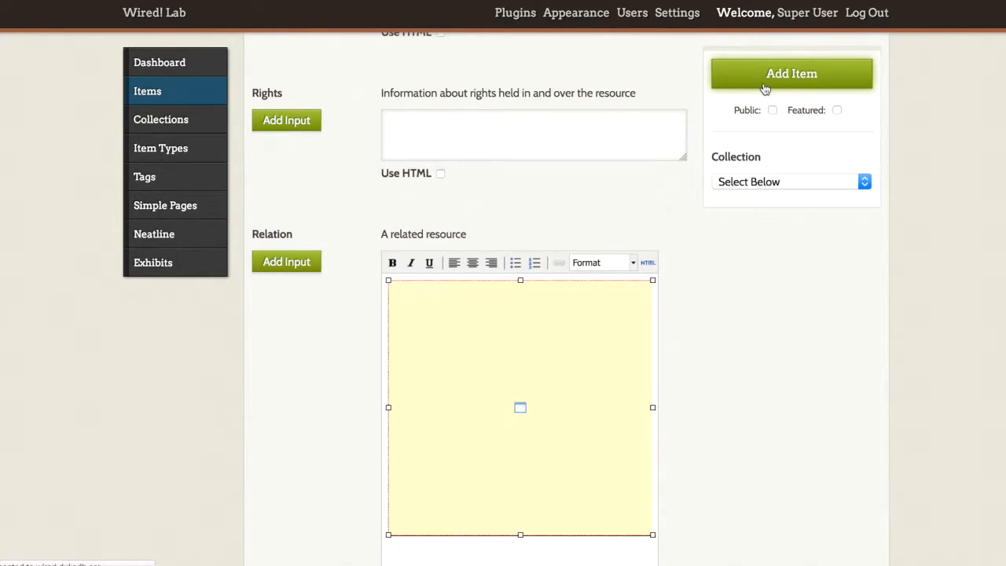
{"action": "left_click", "coordinate": [792, 74]}
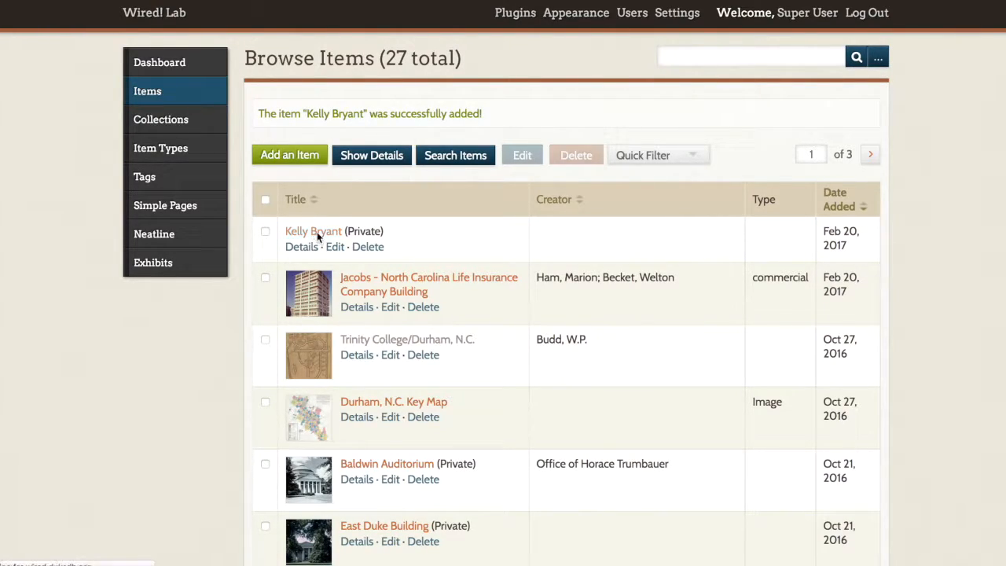
{"action": "left_click", "coordinate": [301, 246]}
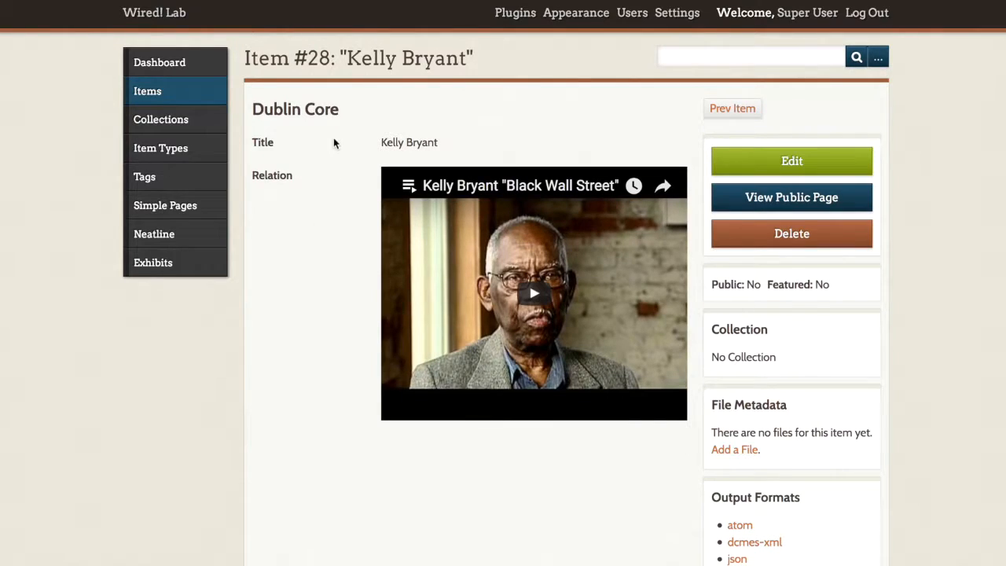
{"action": "mouse_move", "coordinate": [731, 101]}
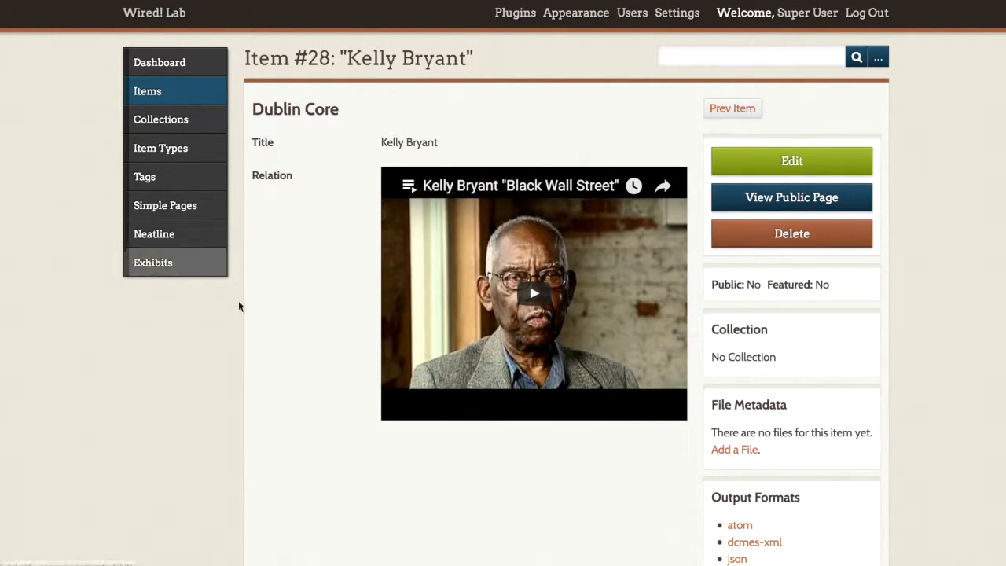
{"action": "mouse_move", "coordinate": [792, 197]}
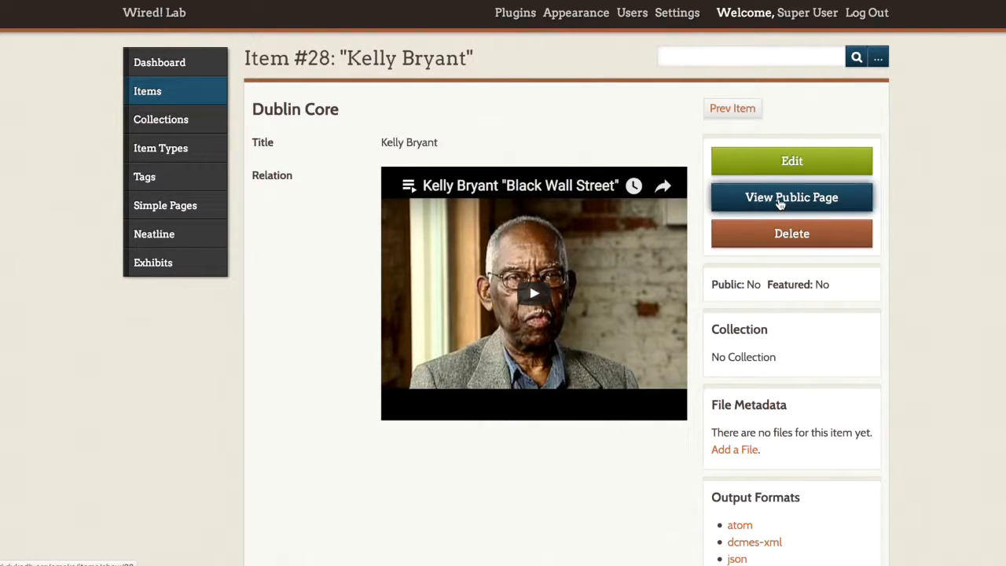
{"action": "left_click", "coordinate": [792, 197]}
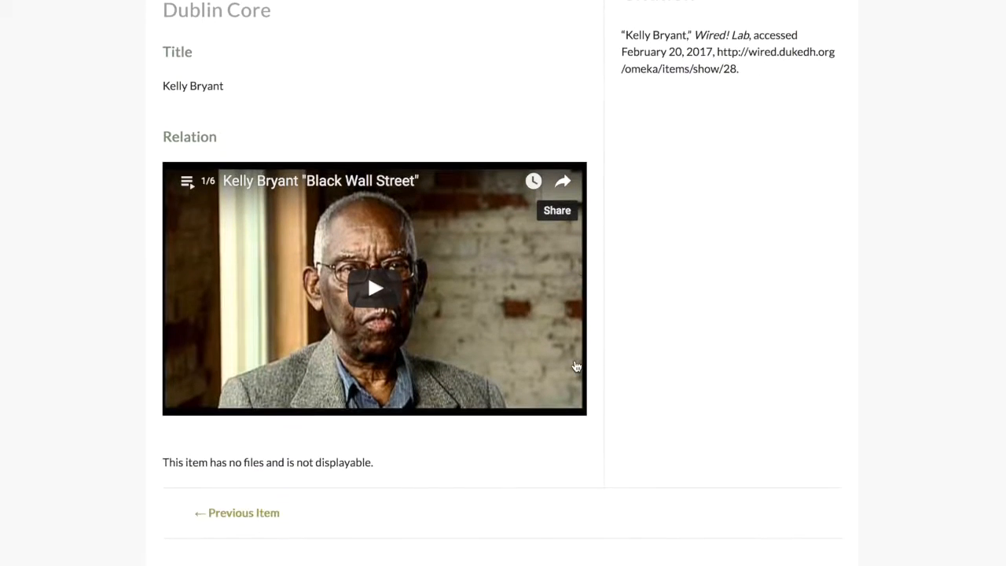
{"action": "left_click", "coordinate": [374, 287]}
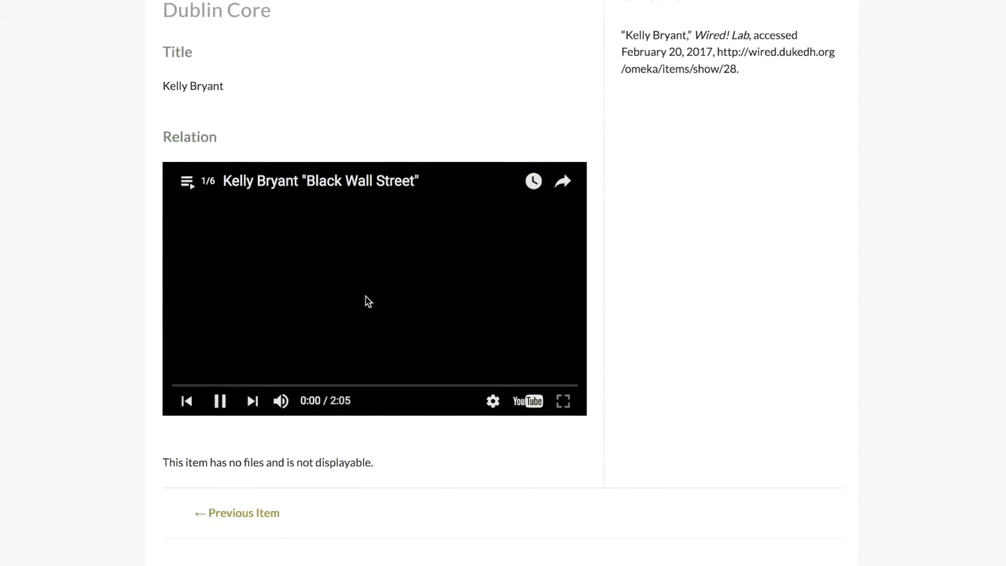
{"action": "left_click", "coordinate": [370, 302]}
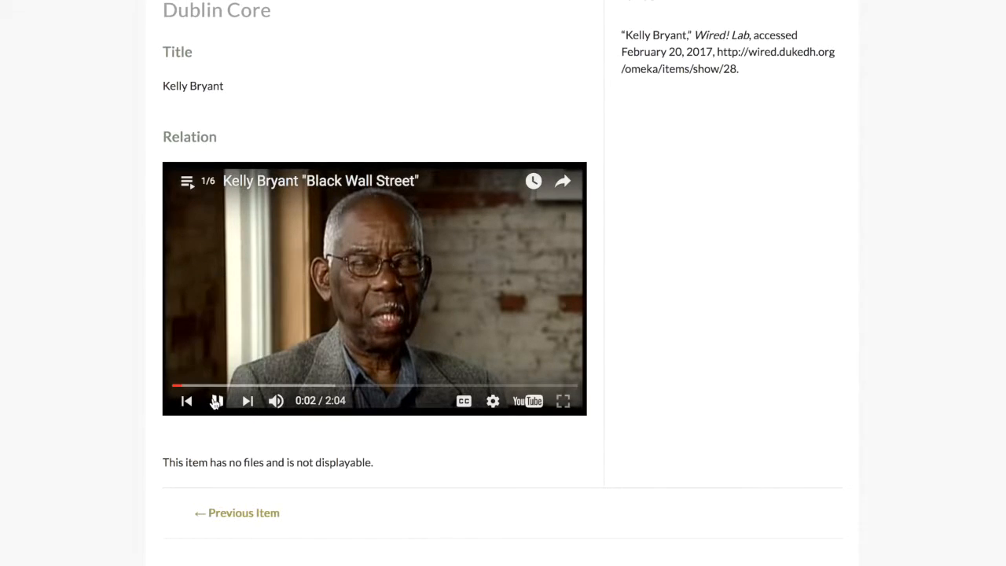
{"action": "scroll", "scroll_direction": "down", "scroll_amount": 3}
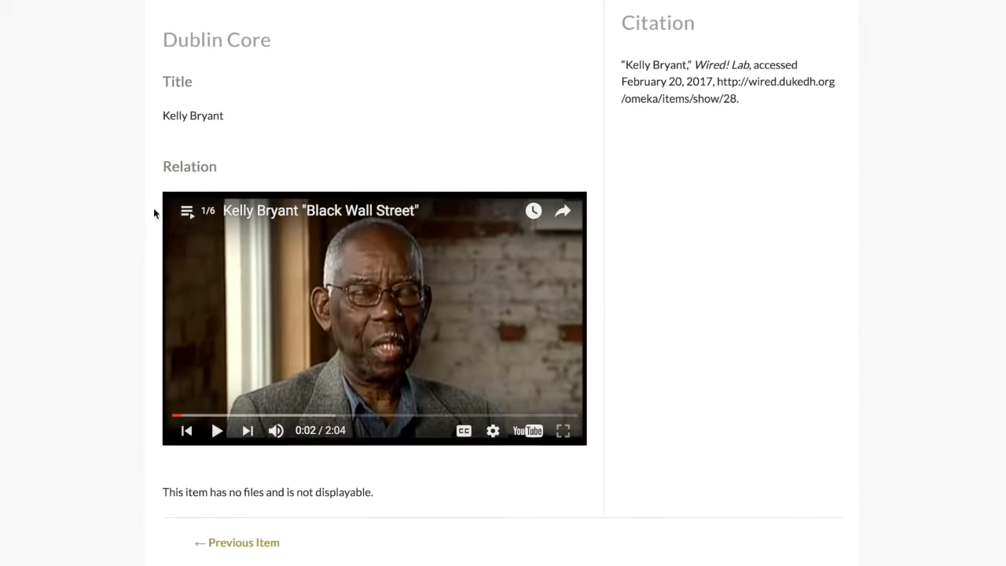
{"action": "left_click", "coordinate": [188, 211]}
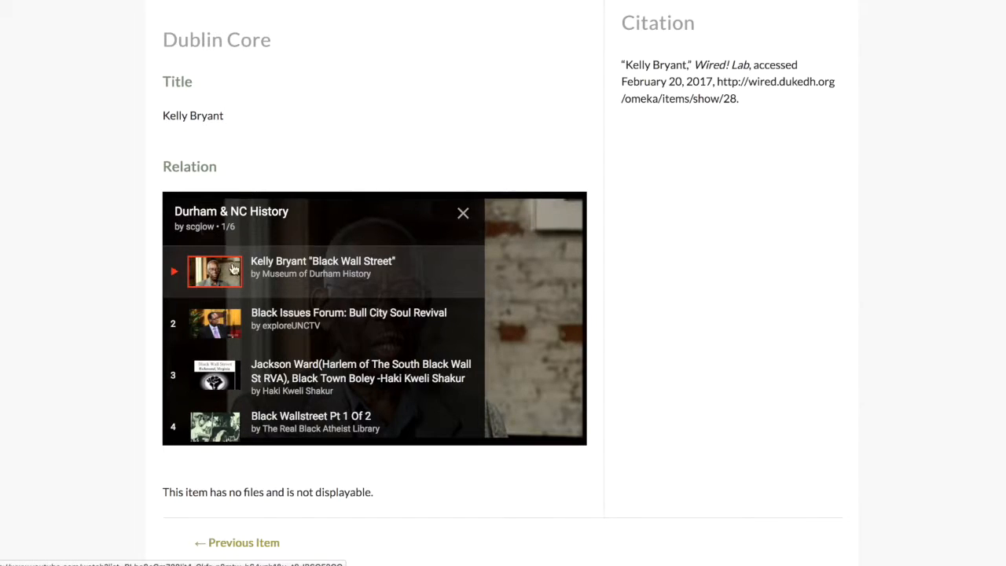
{"action": "mouse_move", "coordinate": [272, 343]}
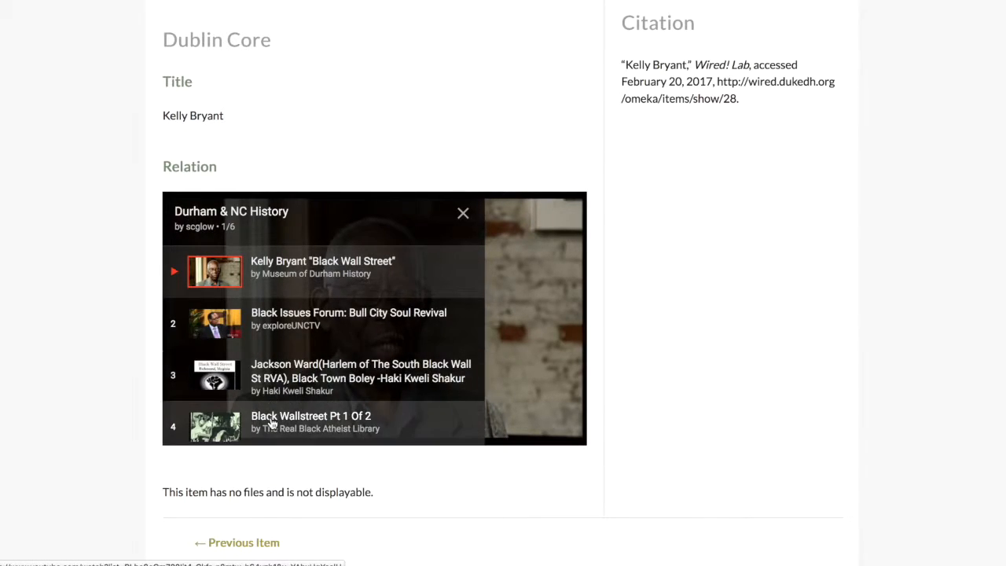
{"action": "scroll", "scroll_direction": "down", "scroll_amount": 3}
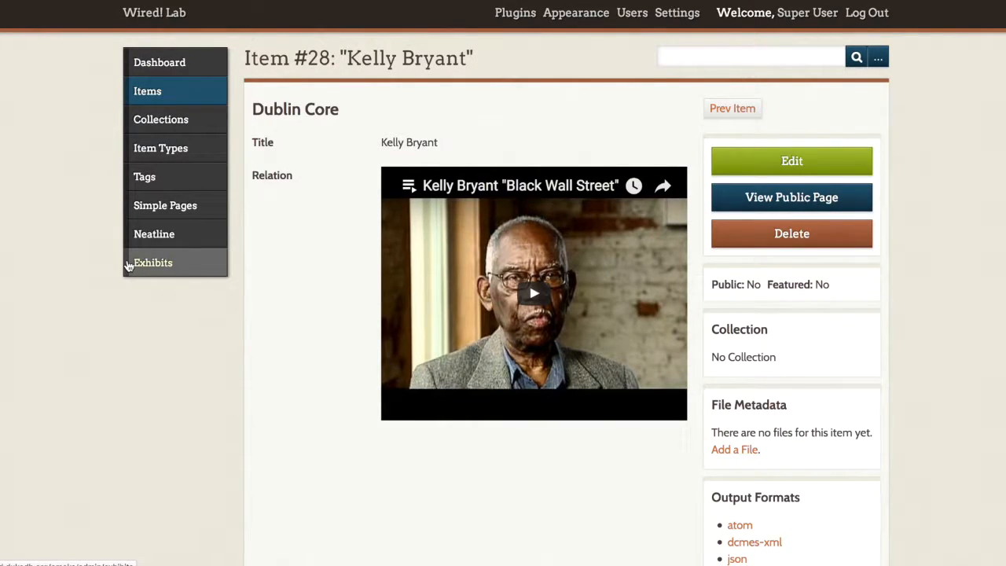
Step: Edit The History of Durham Architecture exhibit from the Exhibits list and begin a new page
{"action": "left_click", "coordinate": [153, 262]}
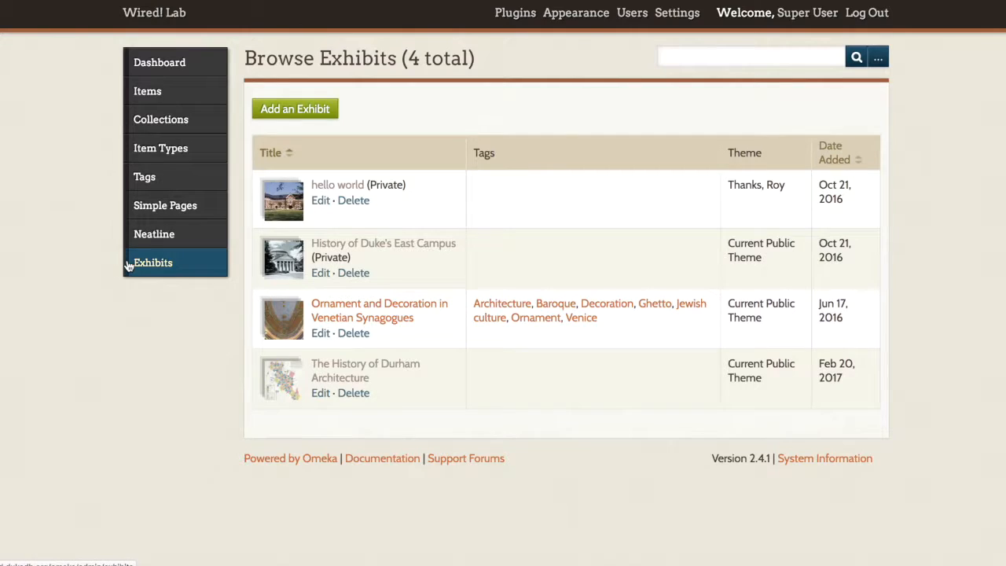
{"action": "mouse_move", "coordinate": [321, 378]}
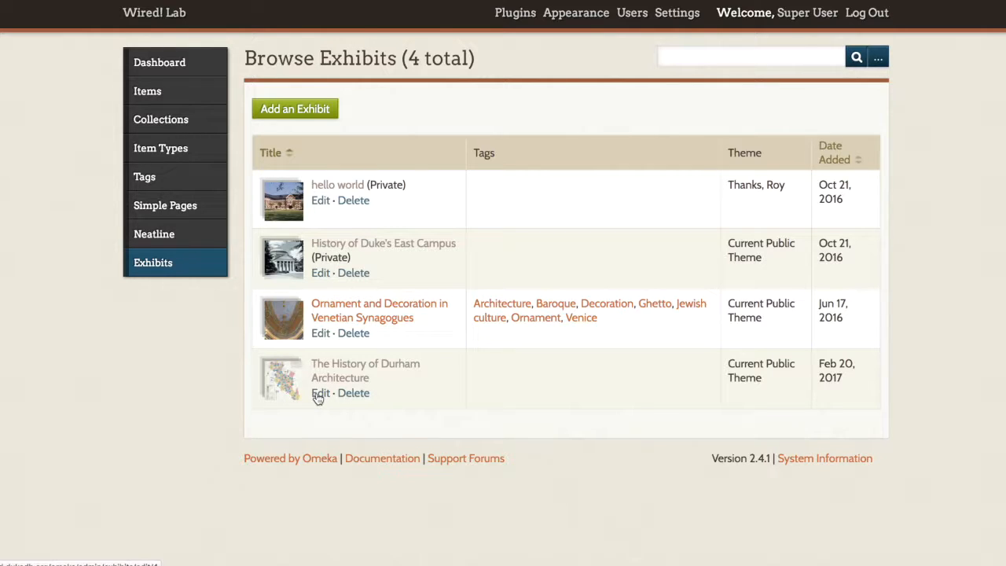
{"action": "left_click", "coordinate": [320, 392]}
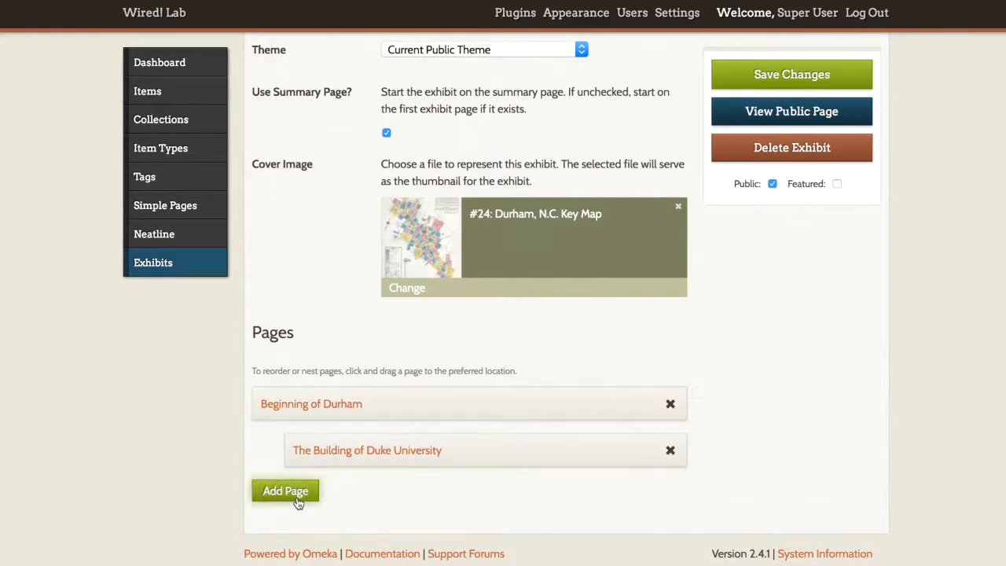
{"action": "left_click", "coordinate": [286, 490]}
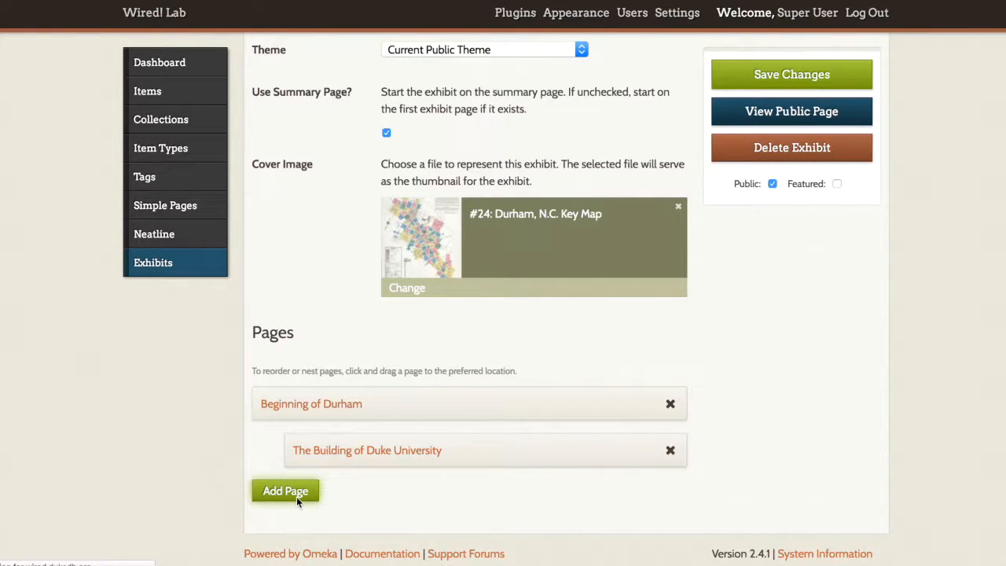
Step: Title the page 'Kelly Bryant Interview on the History of Durham', slug kelly-bryant, with a Text block
{"action": "left_click", "coordinate": [285, 490]}
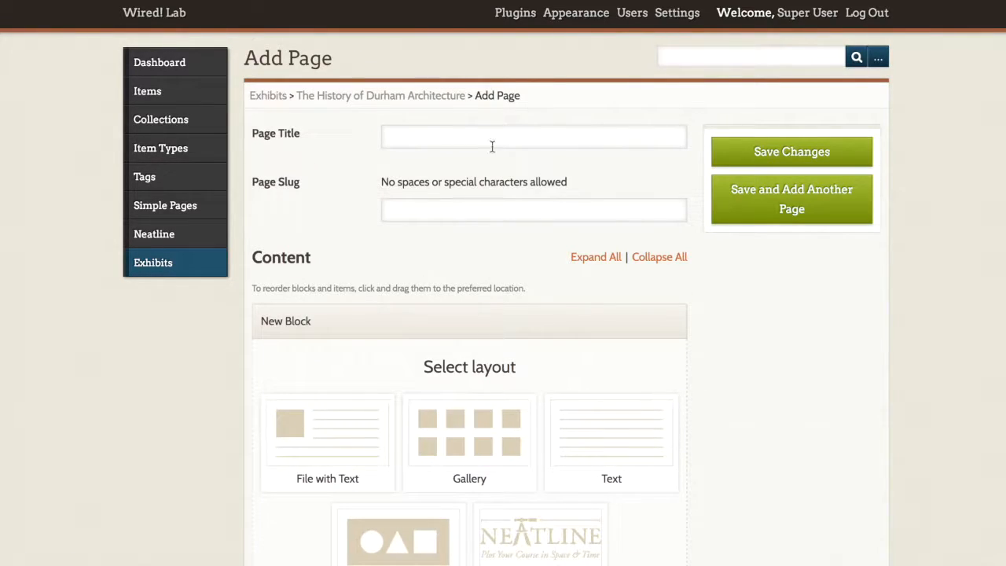
{"action": "type", "text": "Ke"}
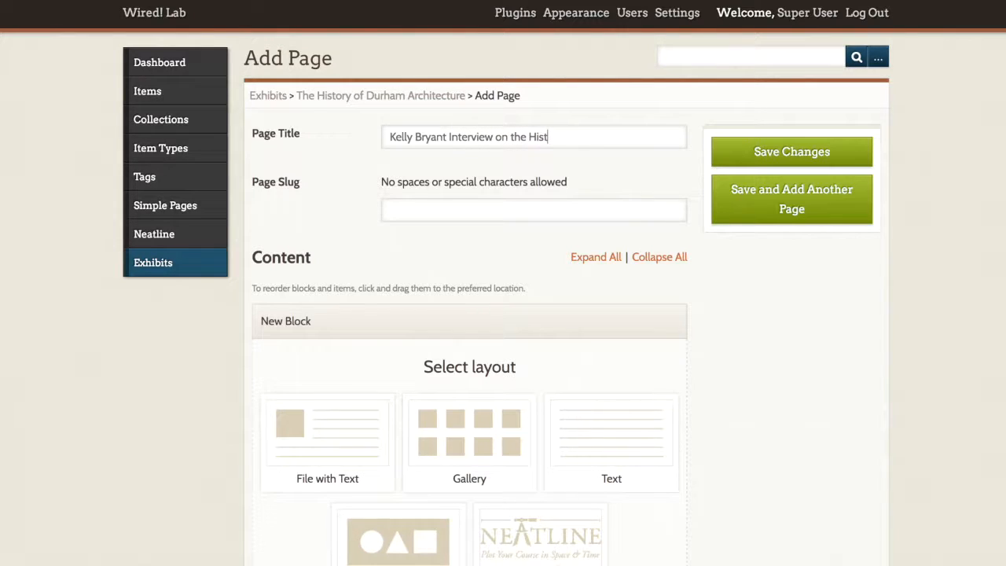
{"action": "type", "text": "ory of Durham"}
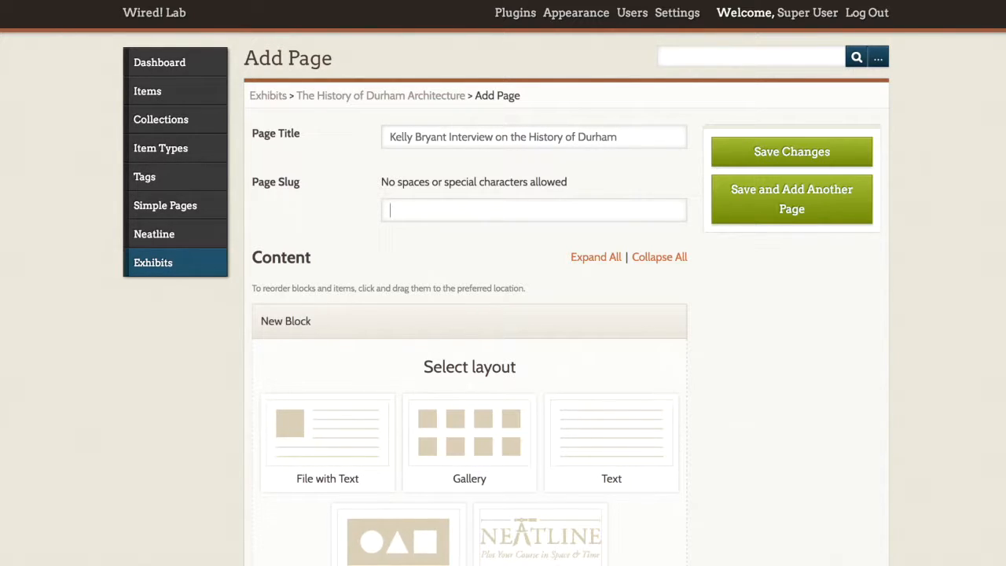
{"action": "type", "text": "kelly-bryant"}
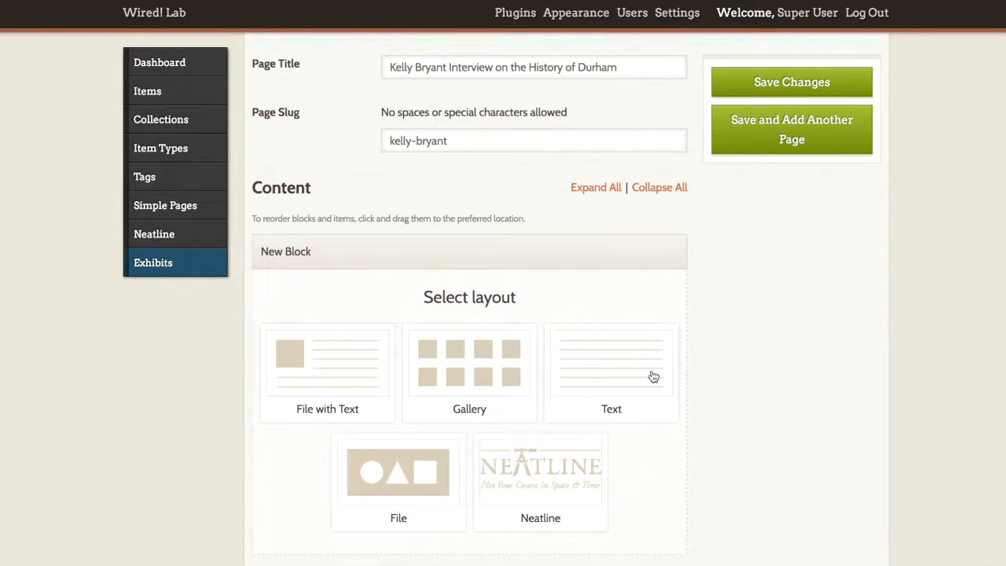
{"action": "left_click", "coordinate": [611, 374]}
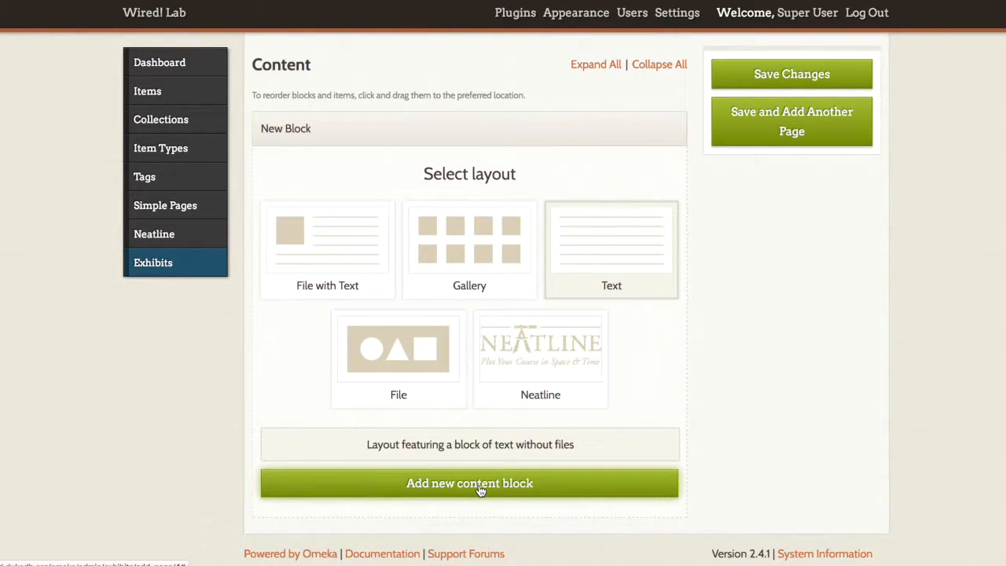
{"action": "left_click", "coordinate": [470, 483]}
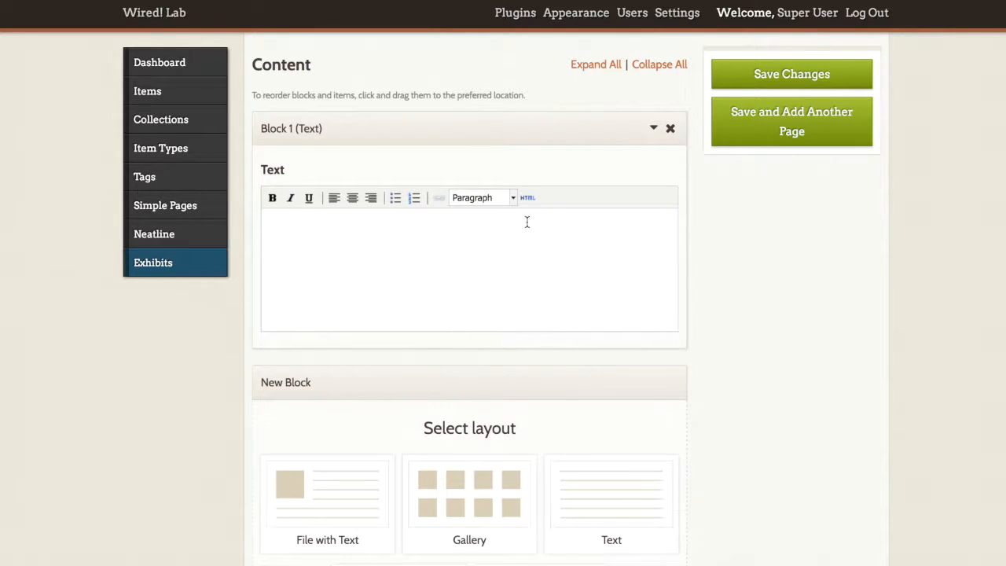
Step: Embed the iframe in the Text block at width 100% and save the exhibit page
{"action": "left_click", "coordinate": [526, 197]}
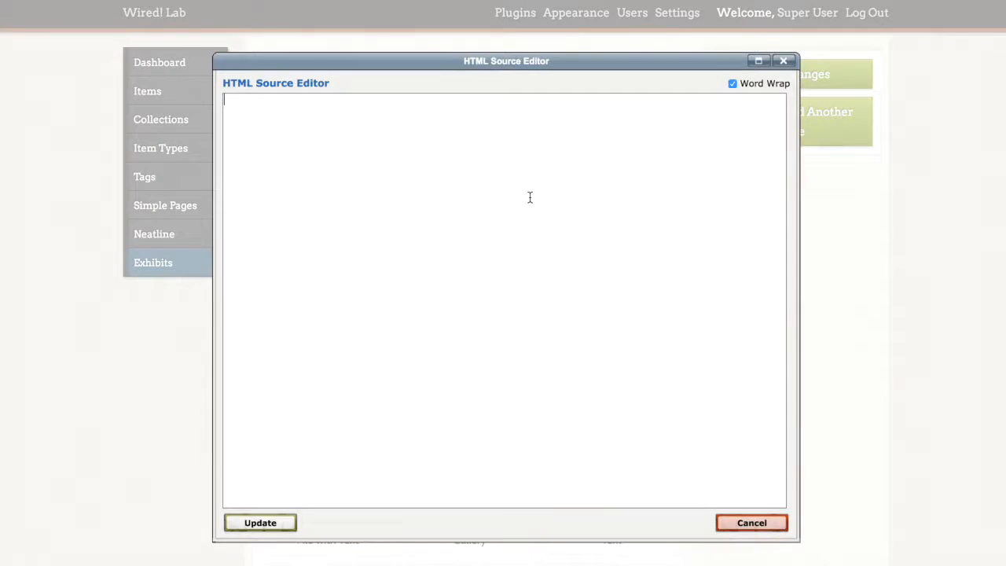
{"action": "type", "text": "<iframe width=\"560\" height=\"315\" src=\"https://www.youtube.com/embed/t8_IBSQE2GQ?list=PLhe8eGm722Iit4-Ckfr_p2mtw-hS4xzb1\" frameborder=\"0\" allowfullscreen></iframe>"}
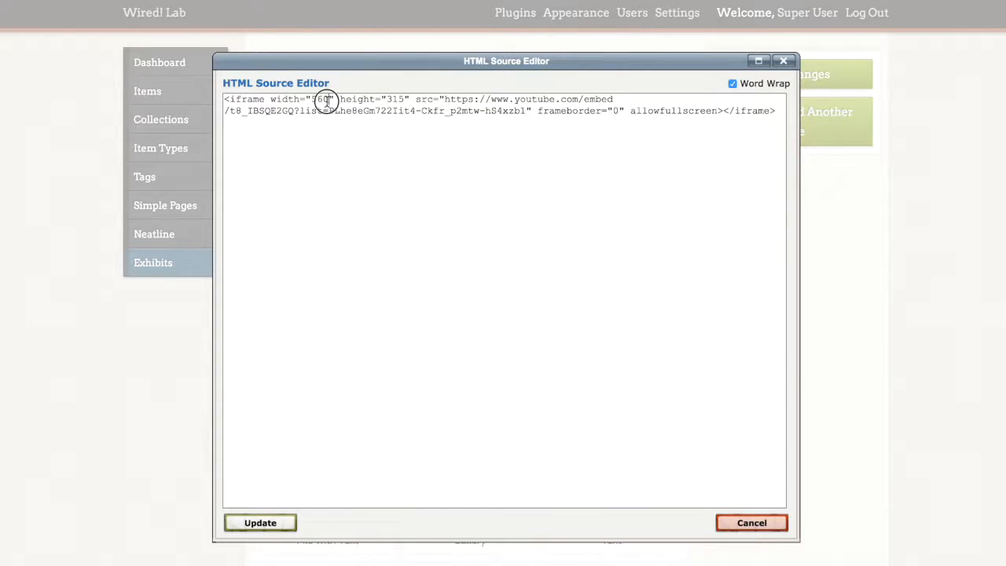
{"action": "type", "text": "100"}
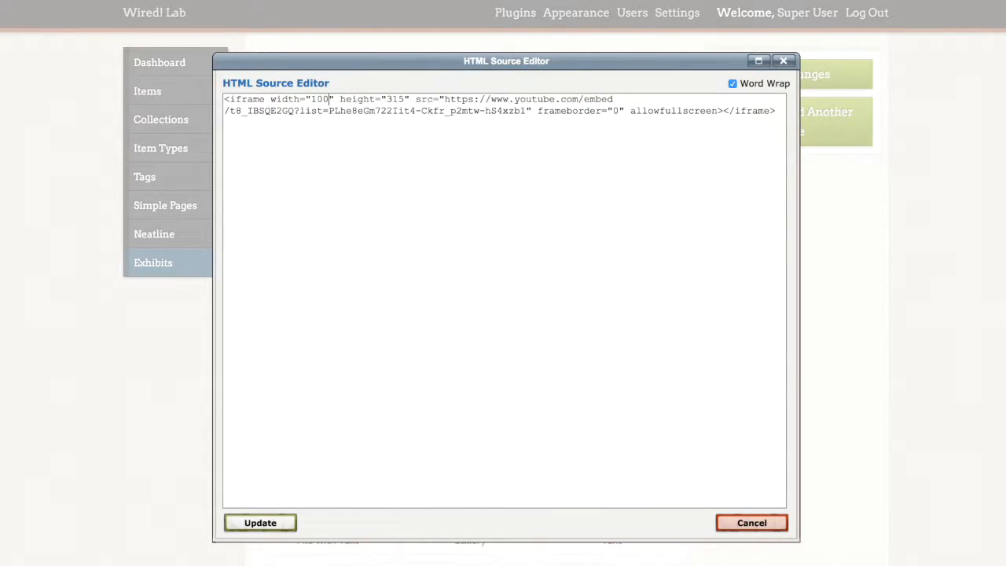
{"action": "type", "text": "%"}
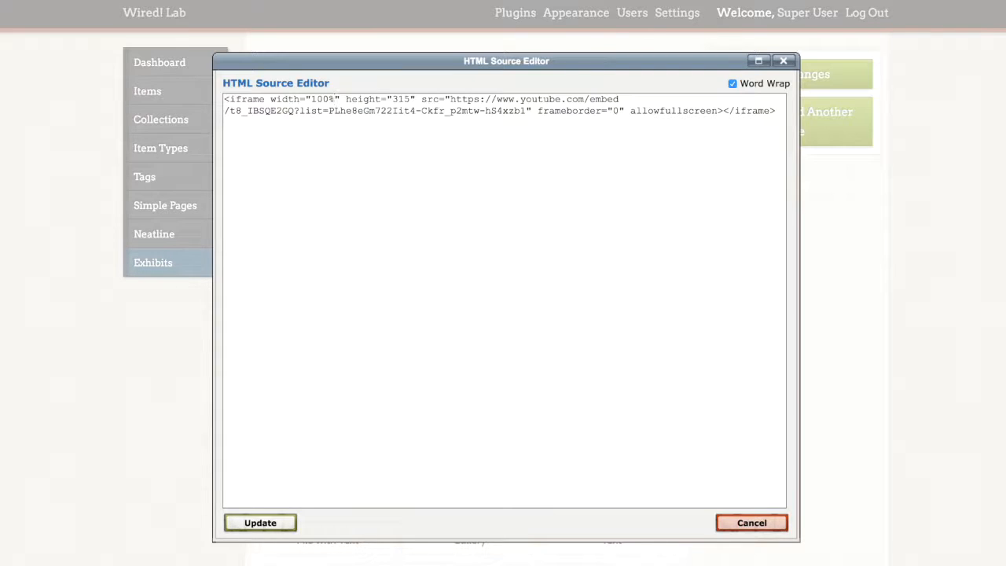
{"action": "left_click", "coordinate": [335, 99]}
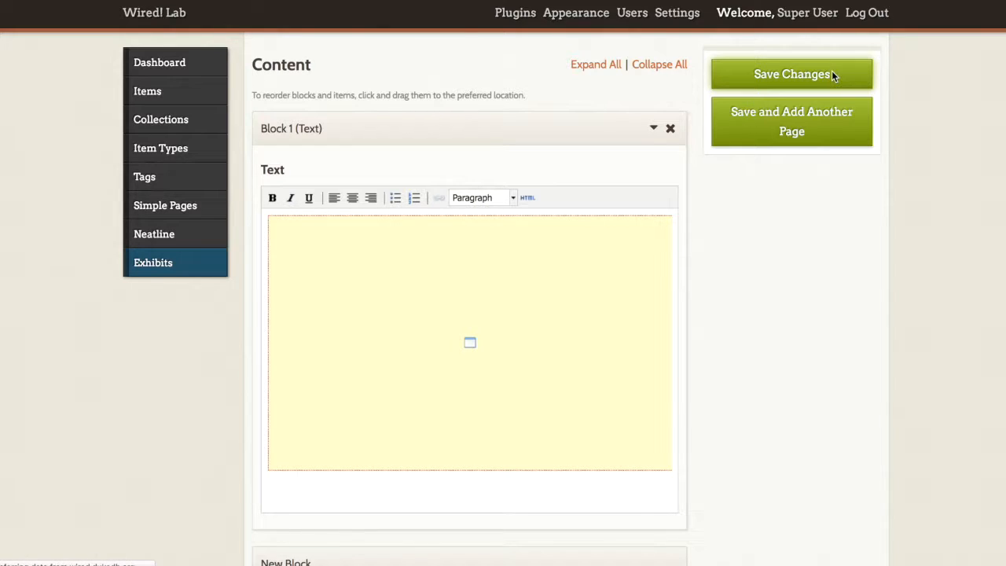
{"action": "left_click", "coordinate": [791, 73]}
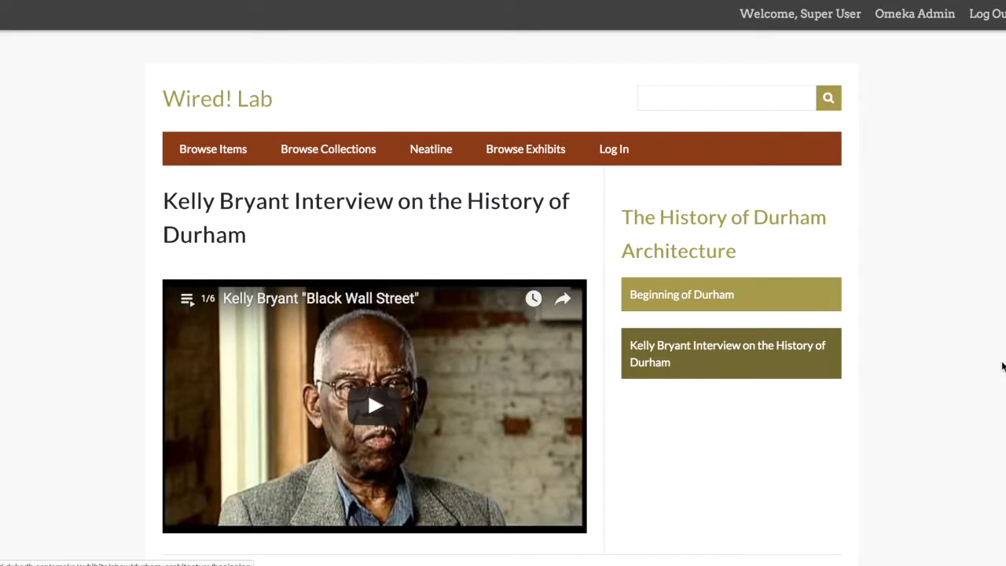
{"action": "scroll", "scroll_direction": "down", "scroll_amount": 3}
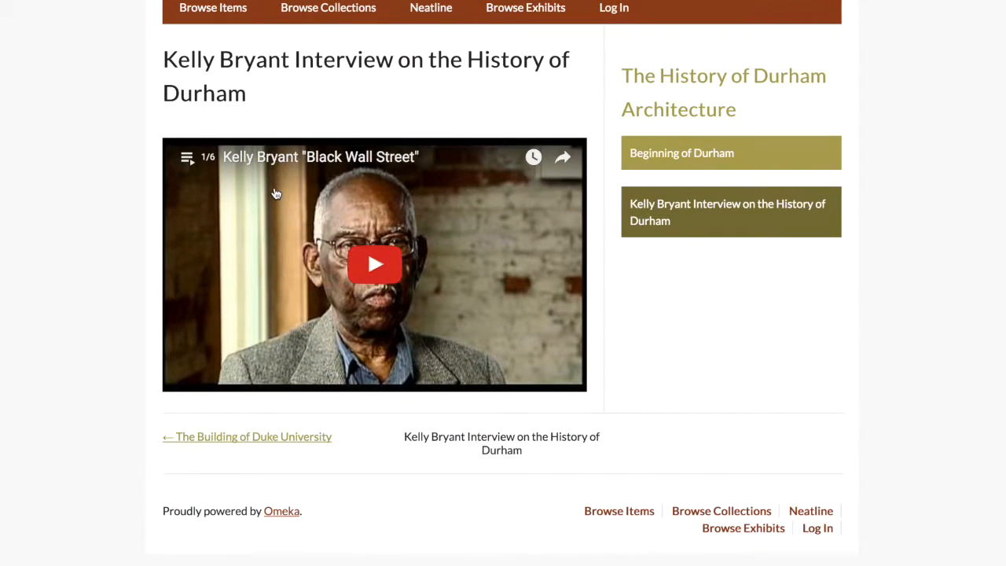